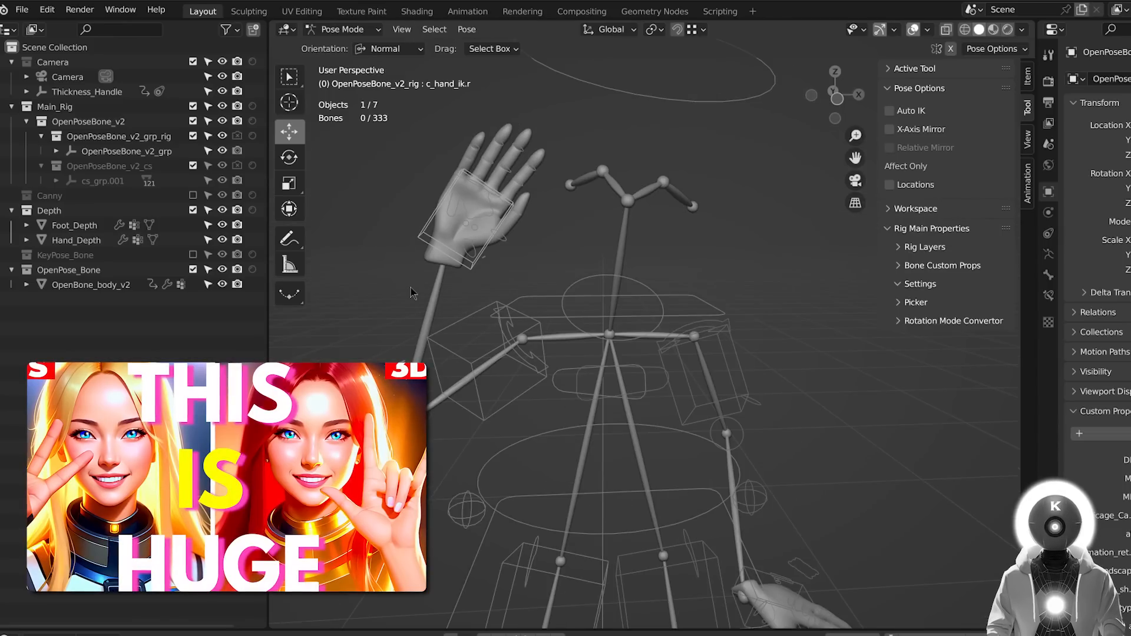
Review the Posex and sd-webui-depth-lib GitHub pages and go to the WebUI Extensions manager.
click(486, 159)
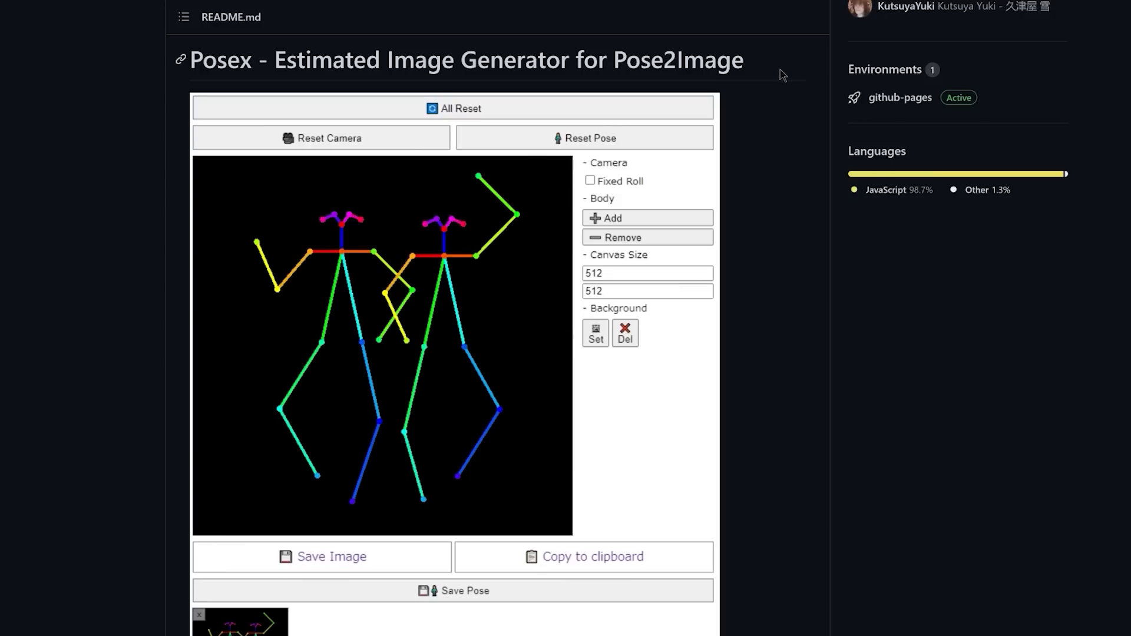
mouse_move(789, 207)
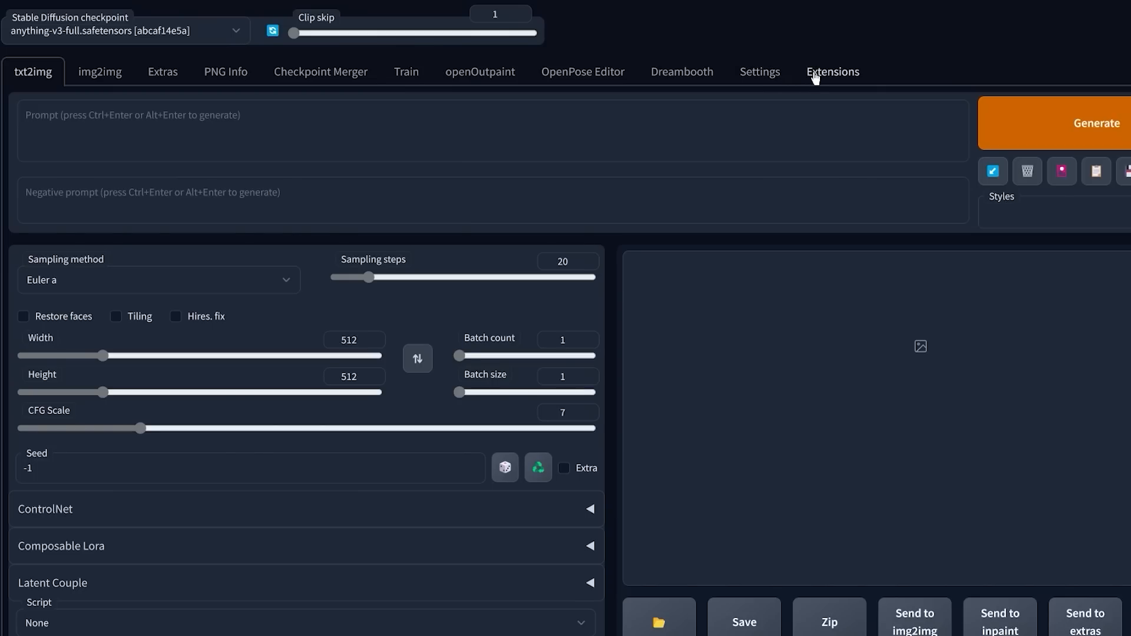
click(832, 72)
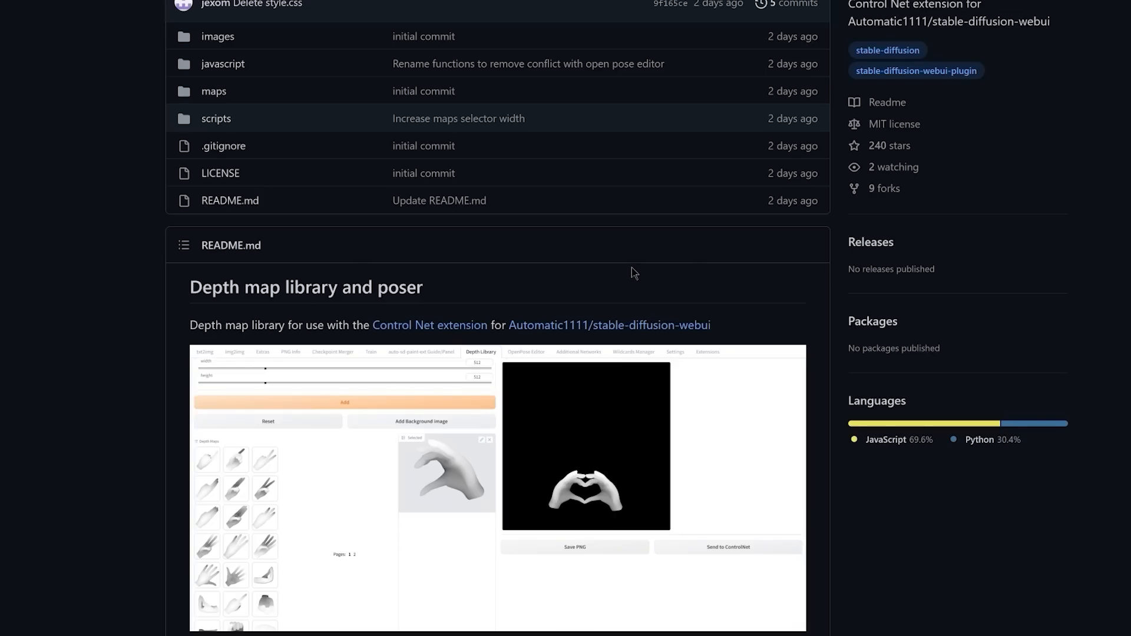
mouse_move(582, 281)
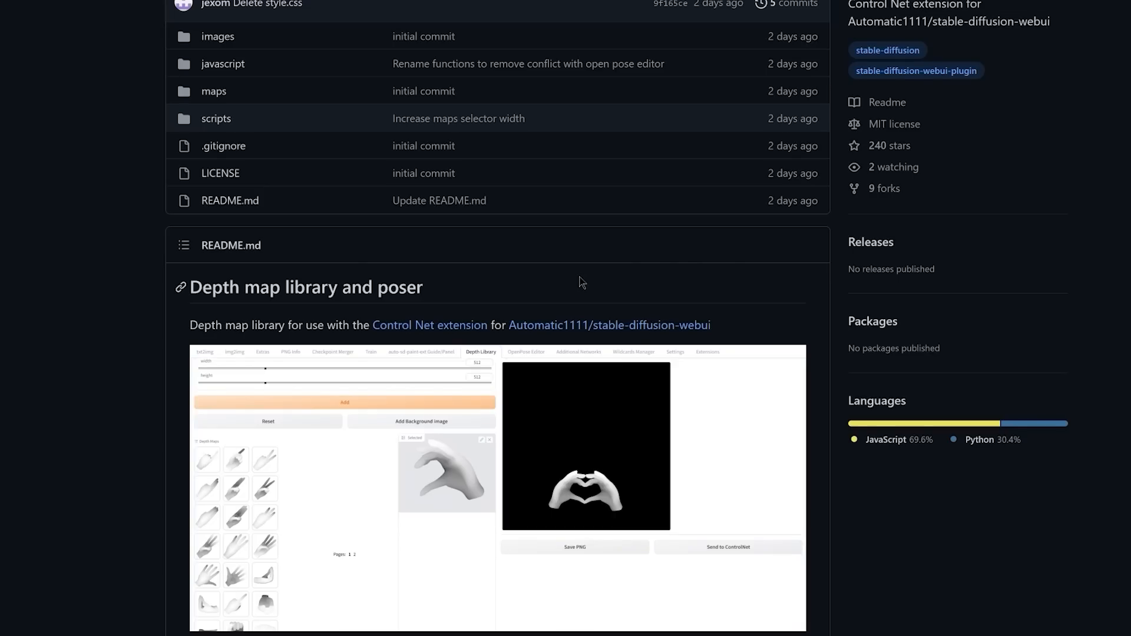
mouse_move(758, 292)
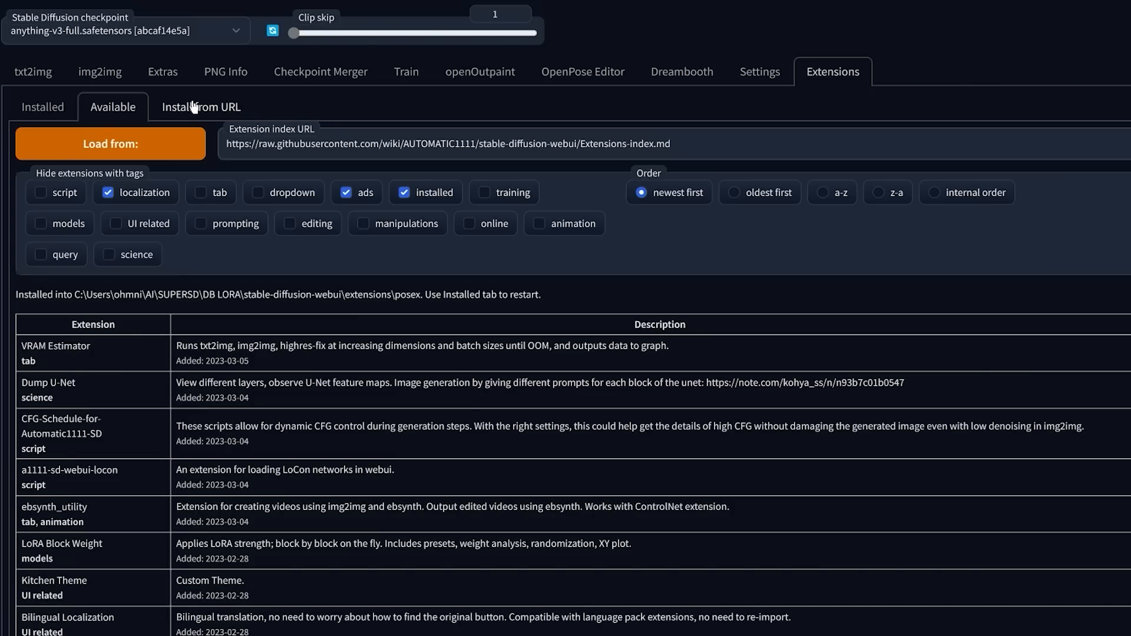
Install sd-webui-depth-lib from its repository URL, then apply and restart the UI.
click(202, 107)
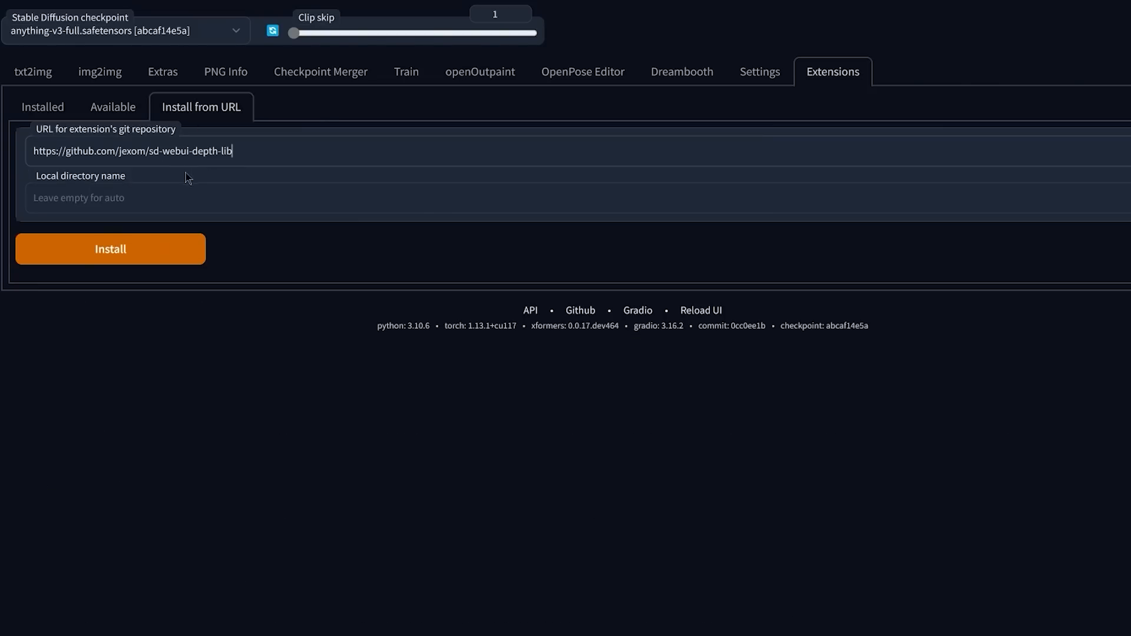
click(109, 248)
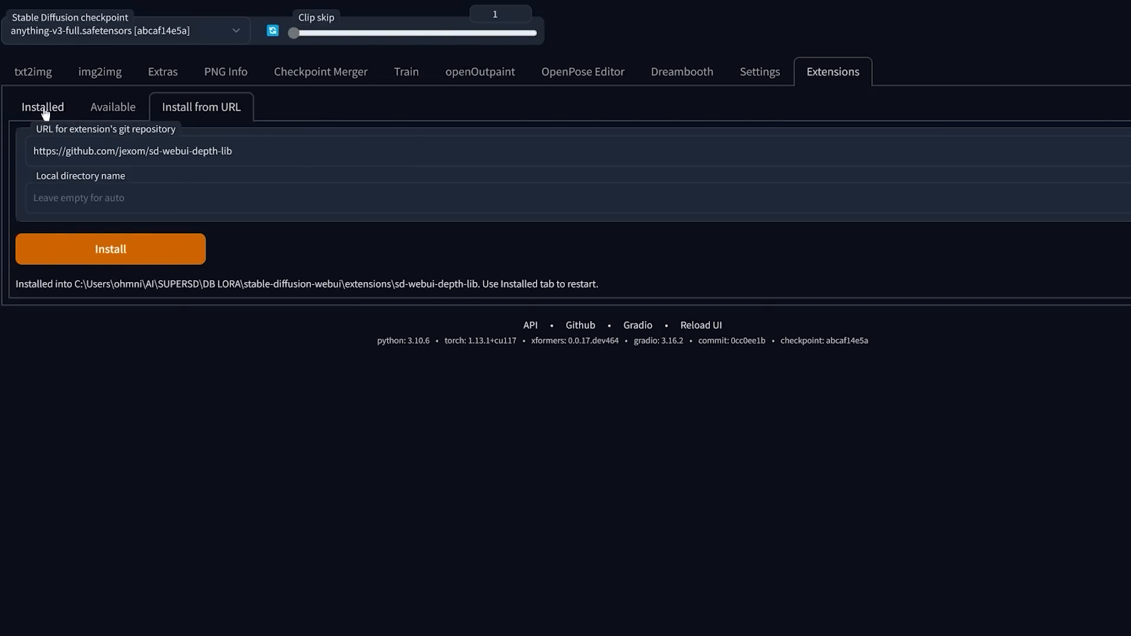
click(42, 108)
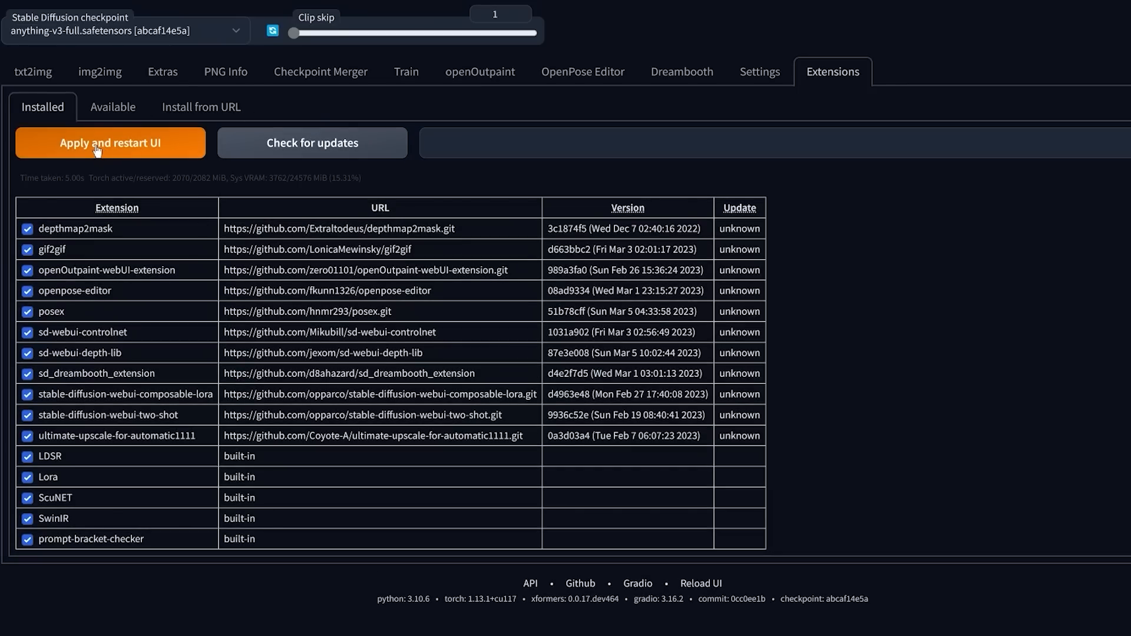
click(111, 142)
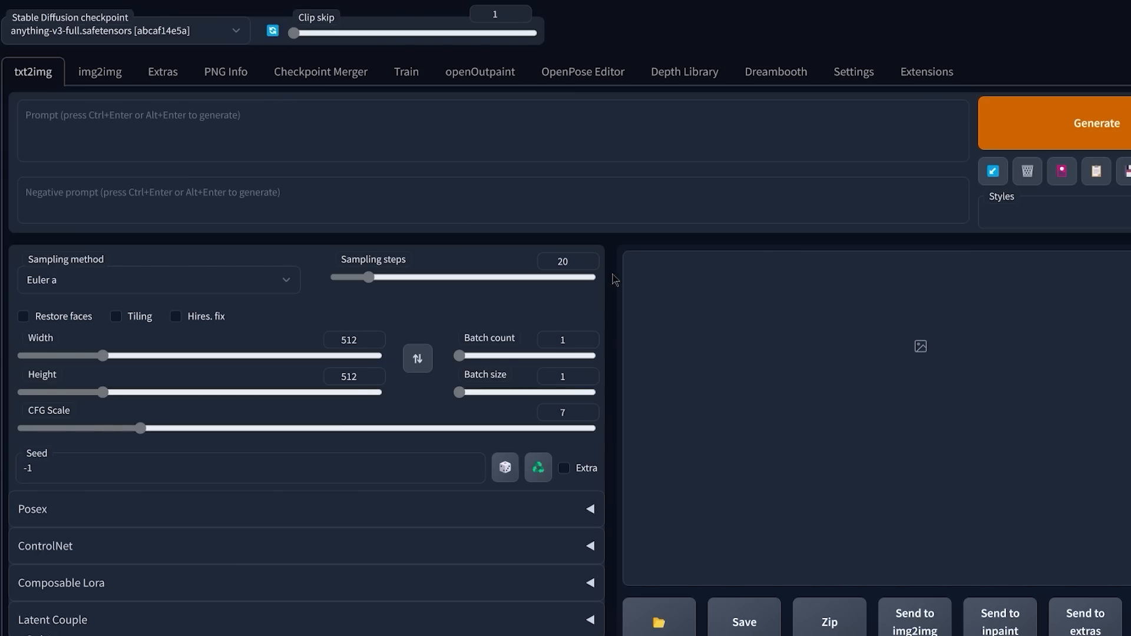
mouse_move(65, 522)
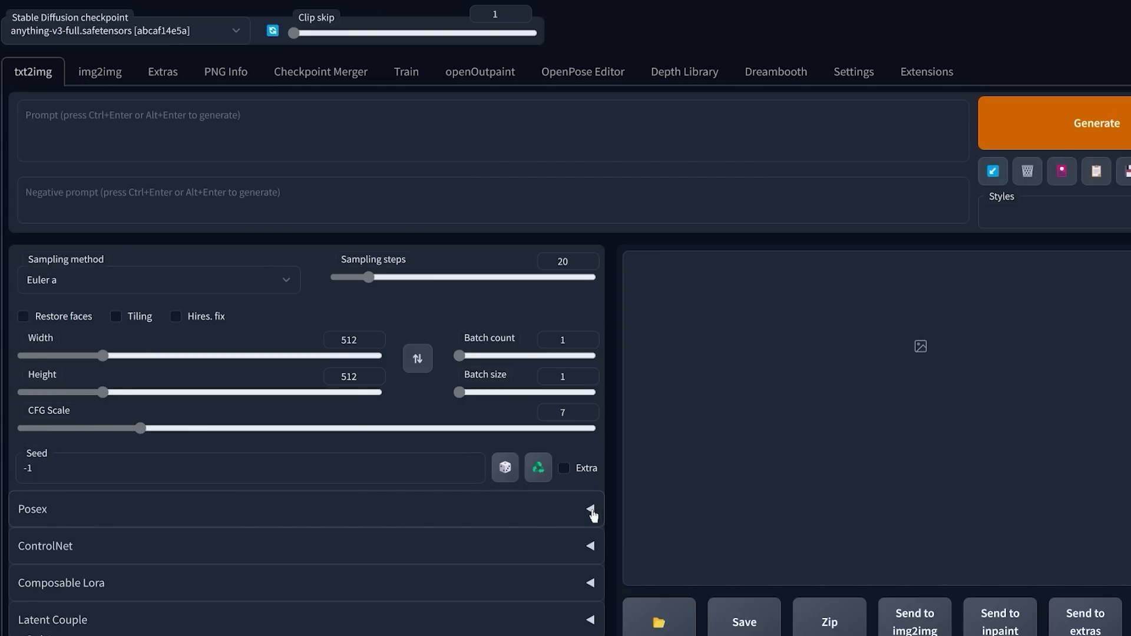
Expand the Posex panel in txt2img and show the OpenPose Editor skeleton canvas.
click(591, 513)
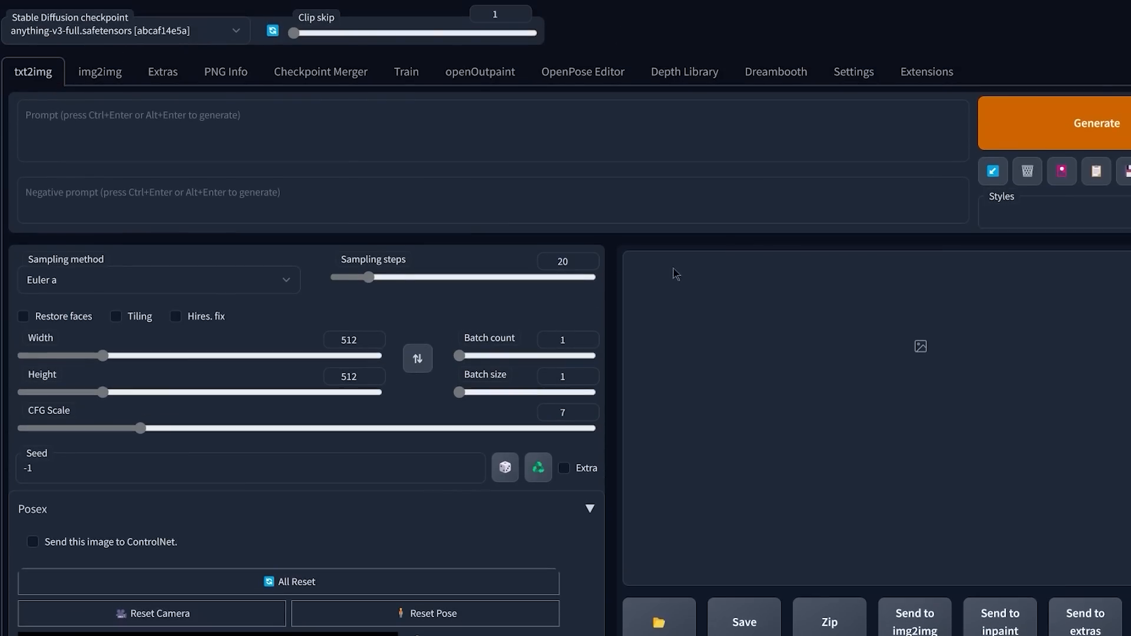
click(582, 72)
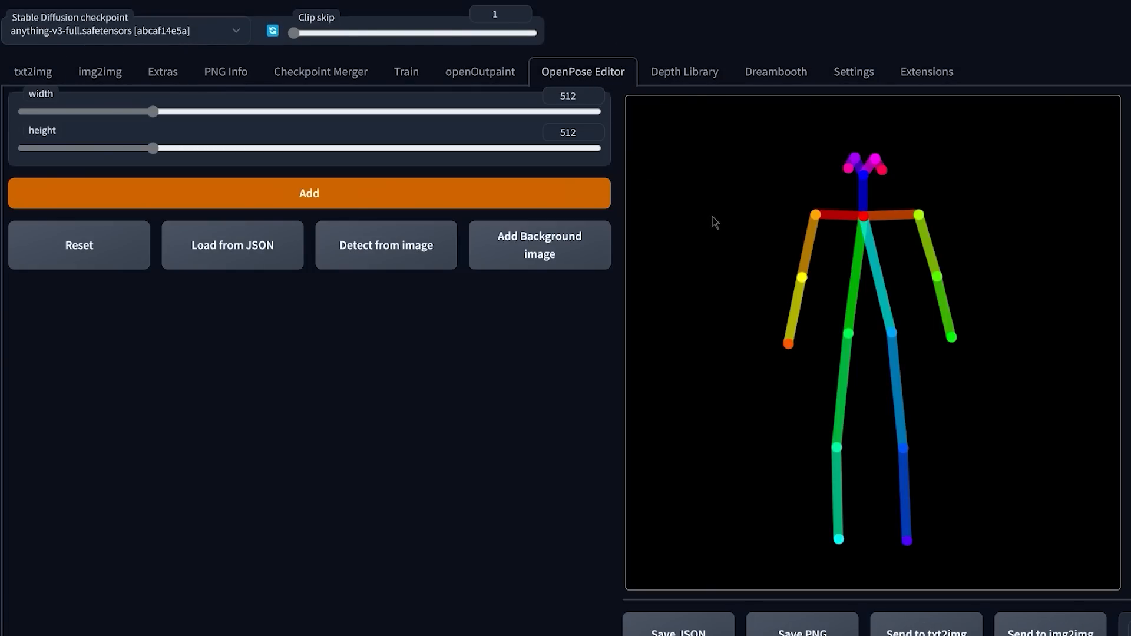
scroll(down, 3)
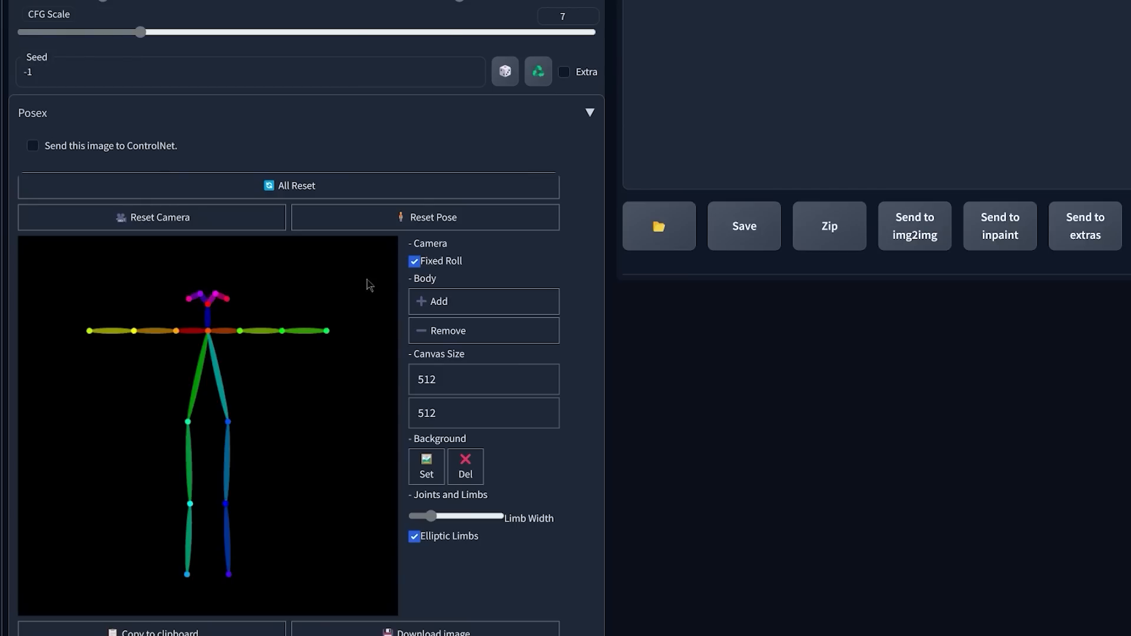
mouse_move(233, 316)
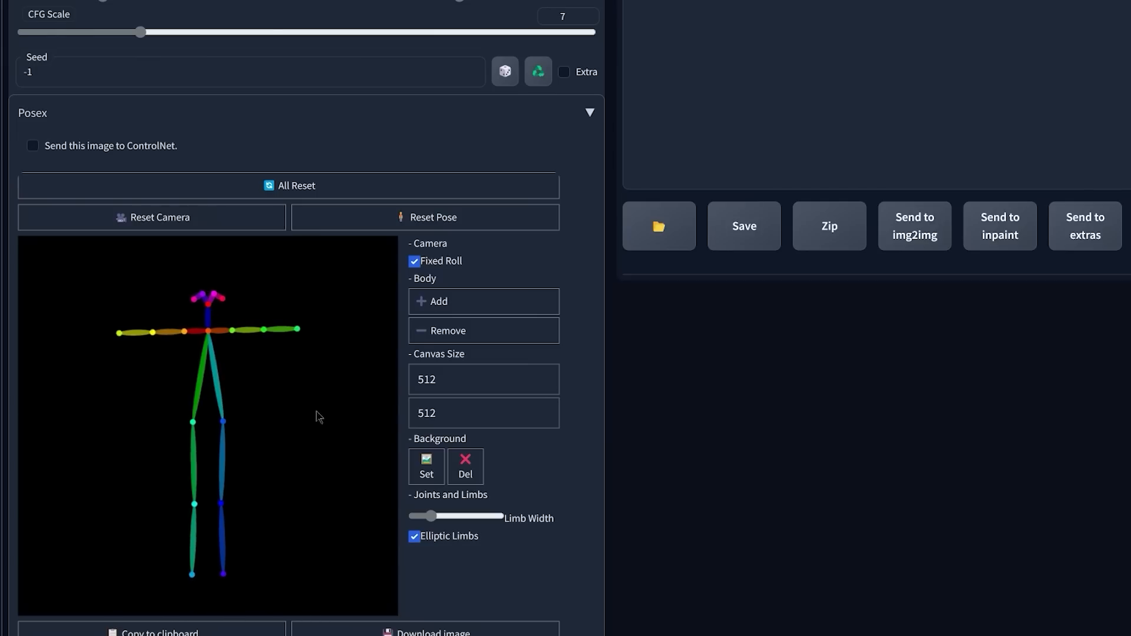
drag(299, 330, 253, 289)
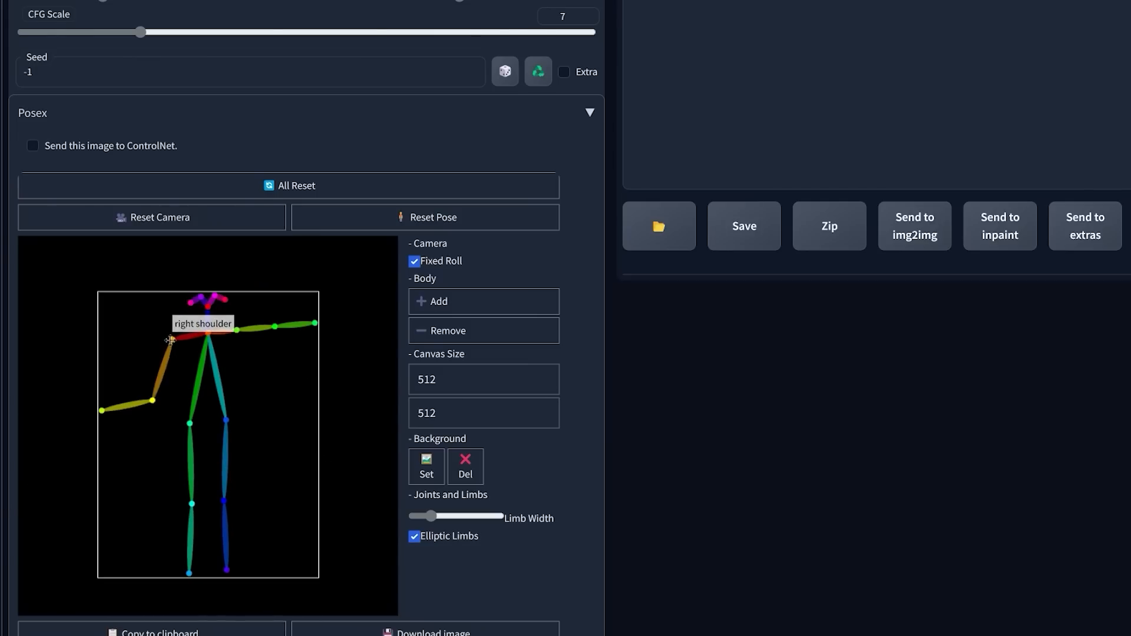
drag(171, 341, 239, 330)
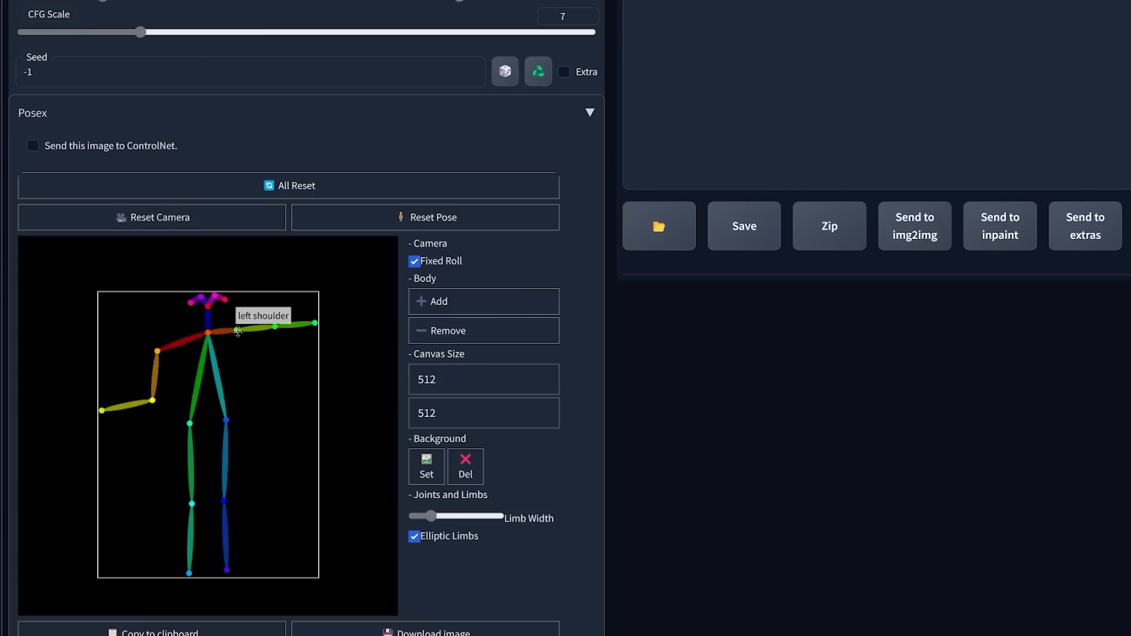
drag(275, 327, 311, 323)
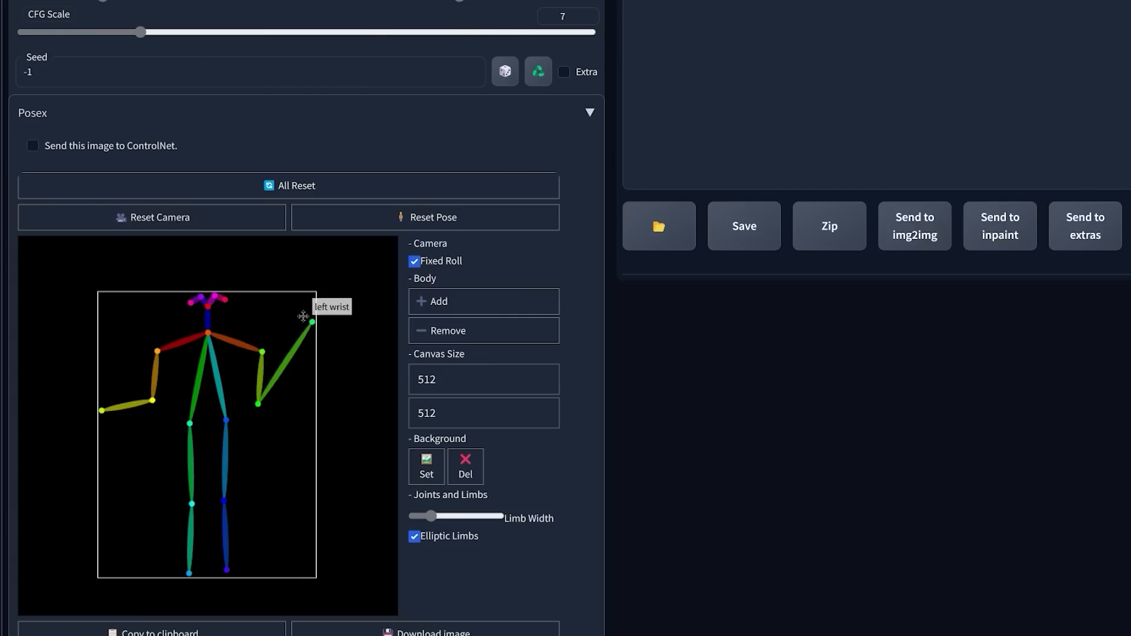
drag(310, 321, 329, 330)
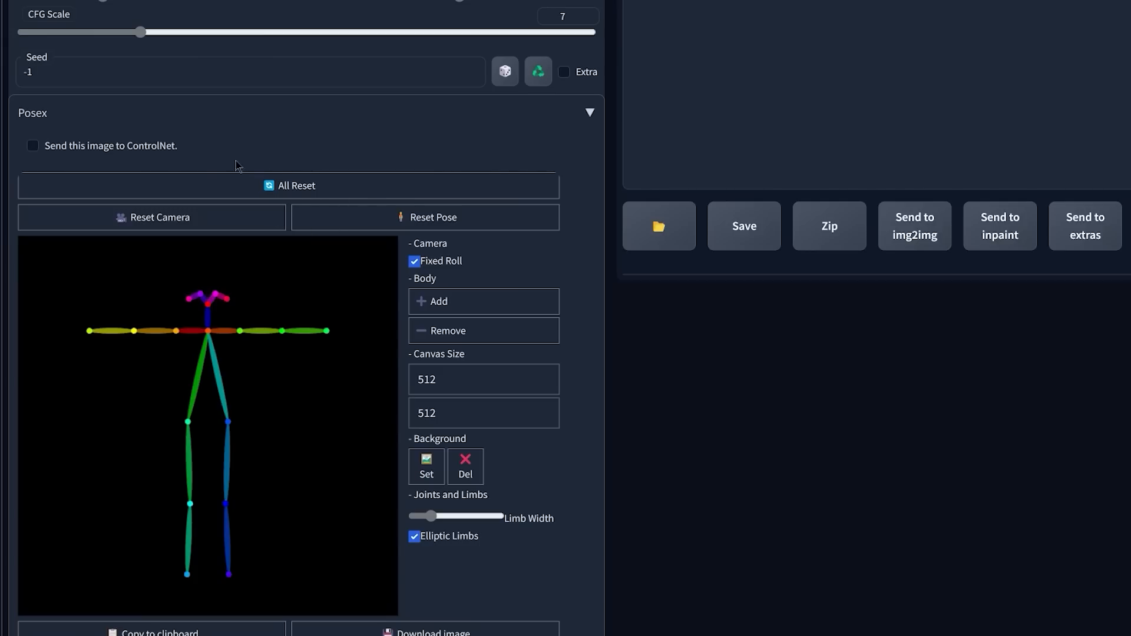
mouse_move(230, 222)
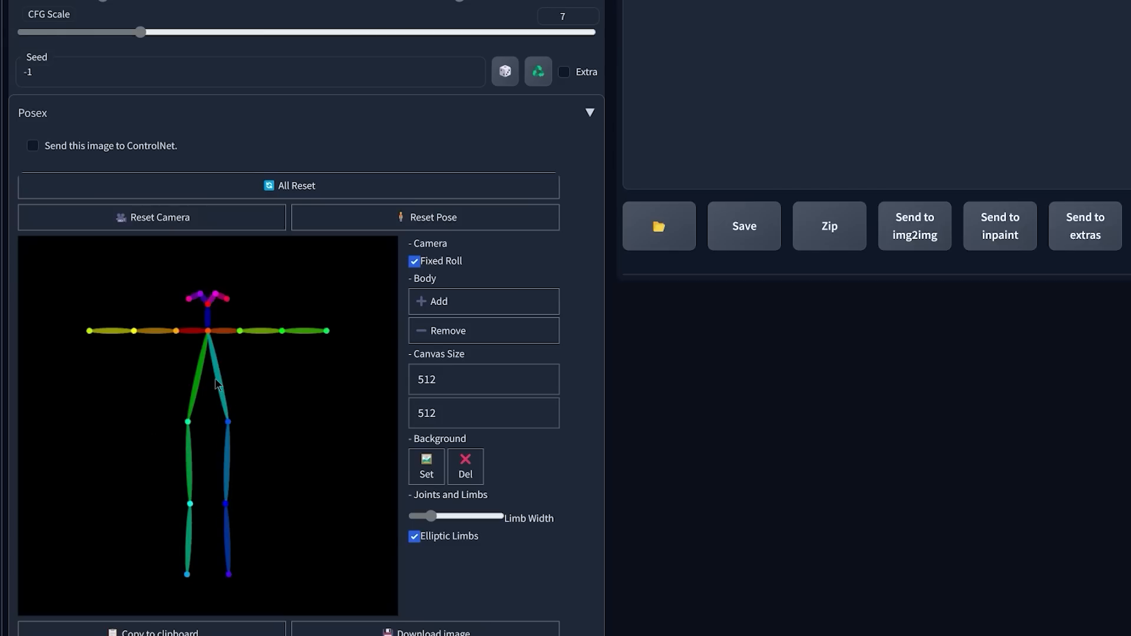
Place a second skeleton beside the first and raise one arm of the right skeleton overhead.
scroll(down, 3)
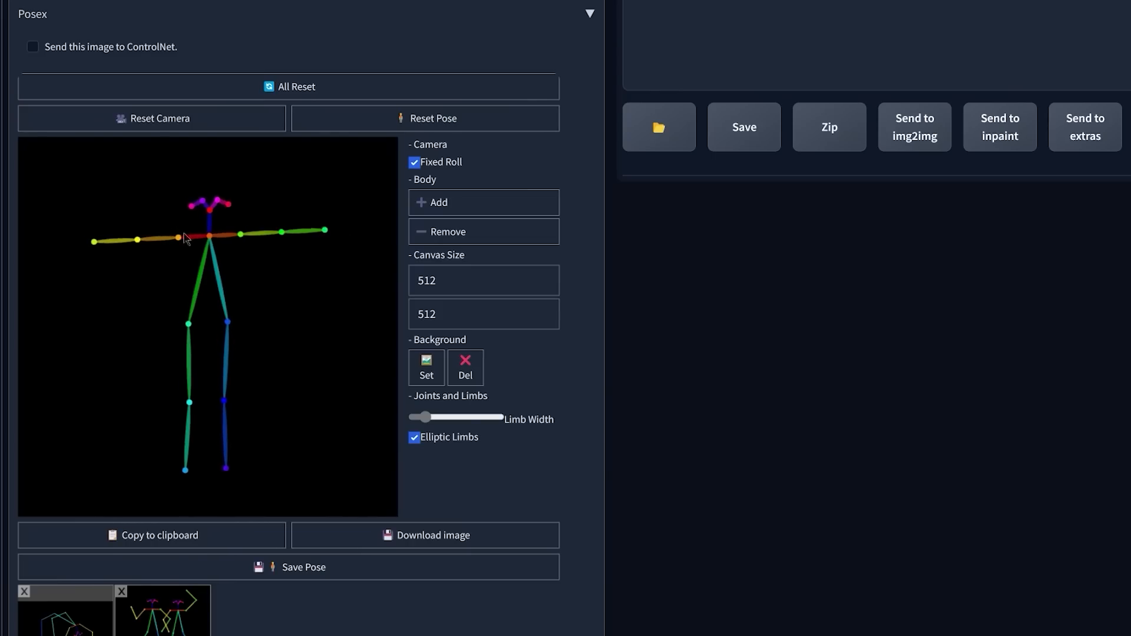
drag(185, 239, 146, 262)
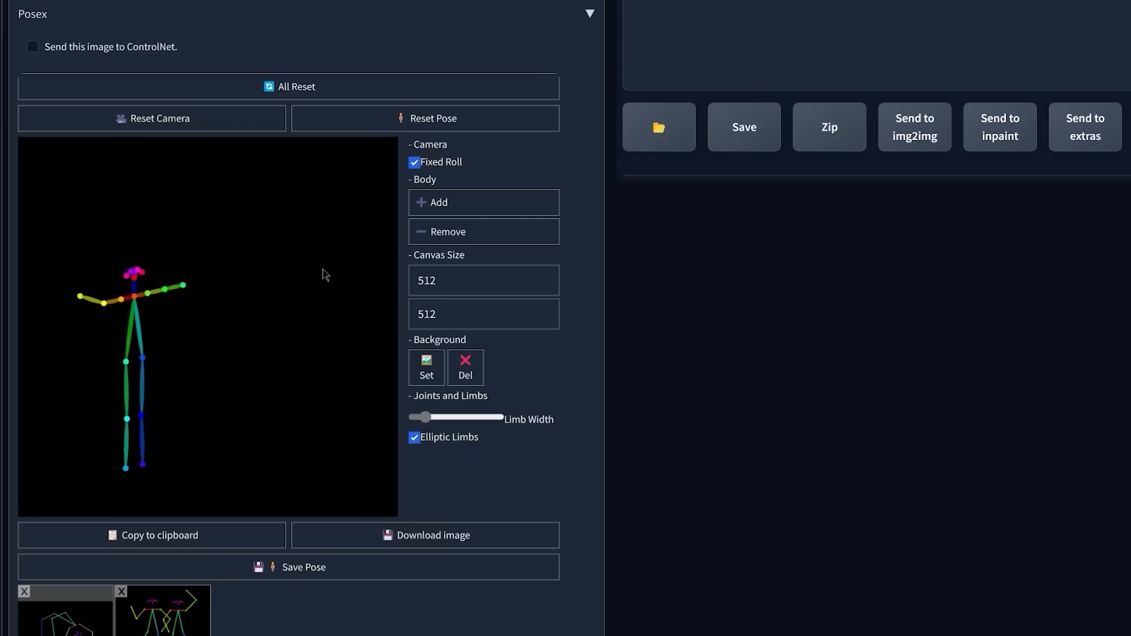
drag(133, 289, 249, 288)
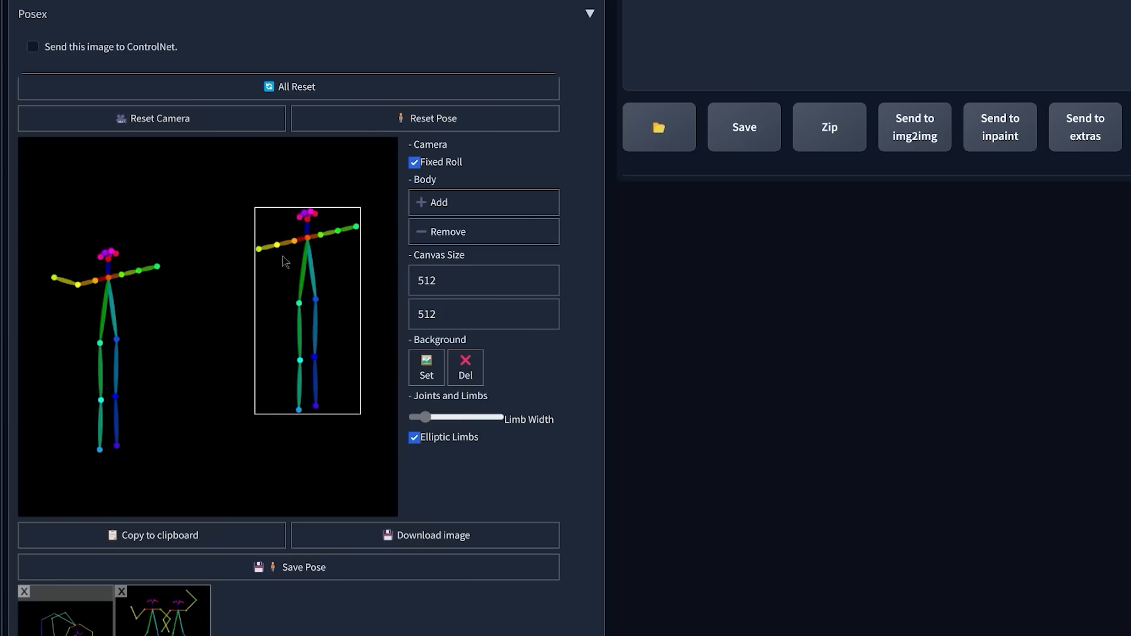
drag(260, 249, 259, 217)
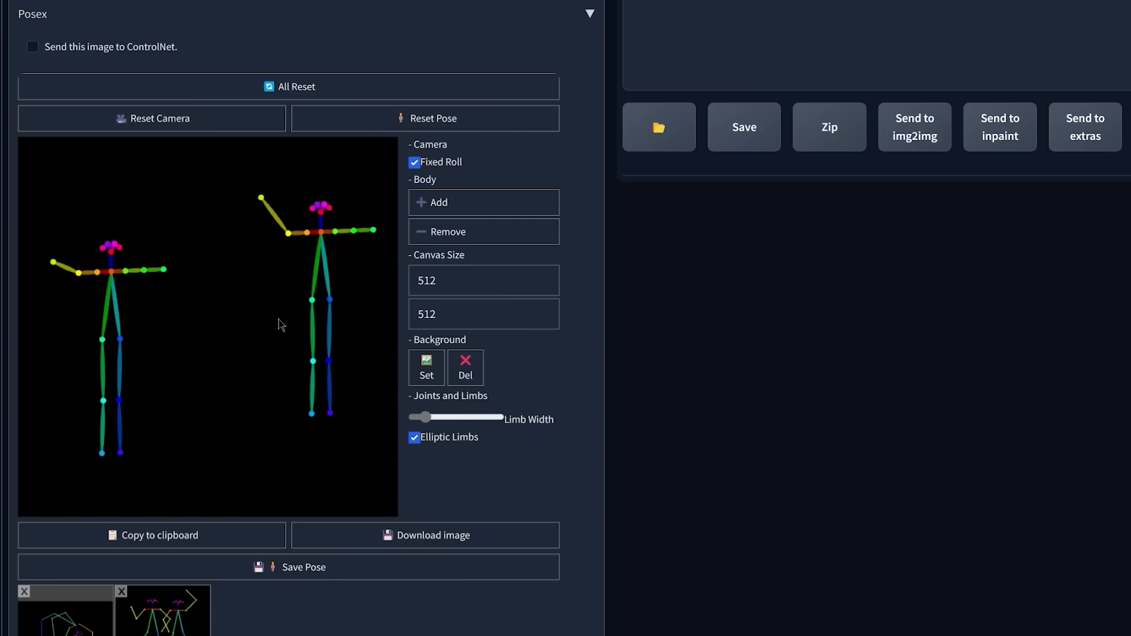
Save the two-skeleton pose under the name 'hand raised'.
click(296, 567)
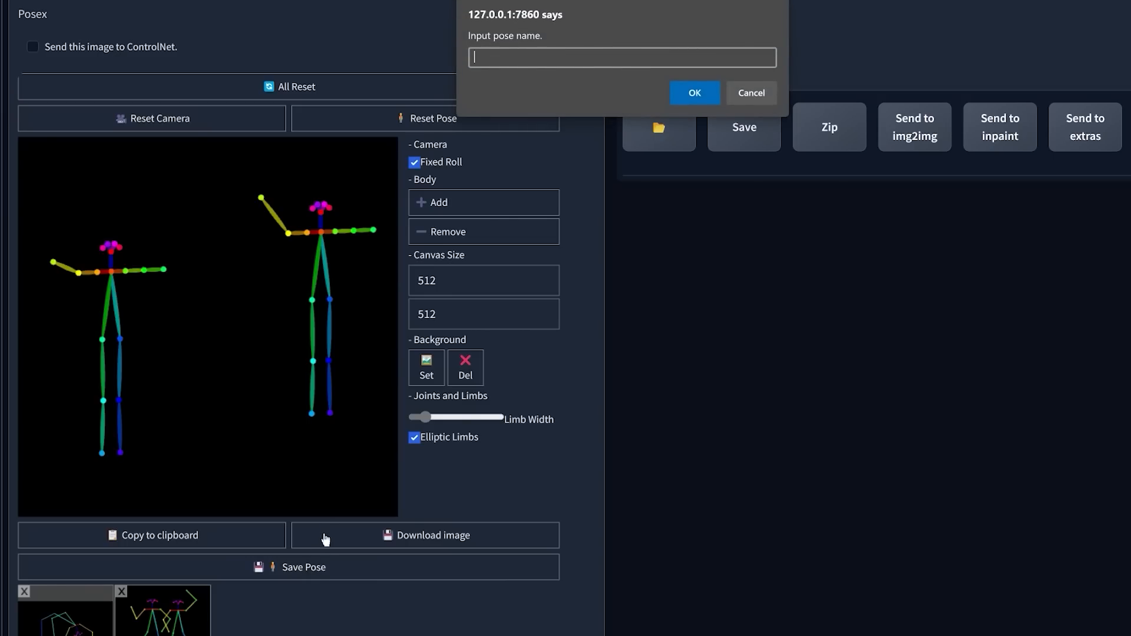
text(hand raised)
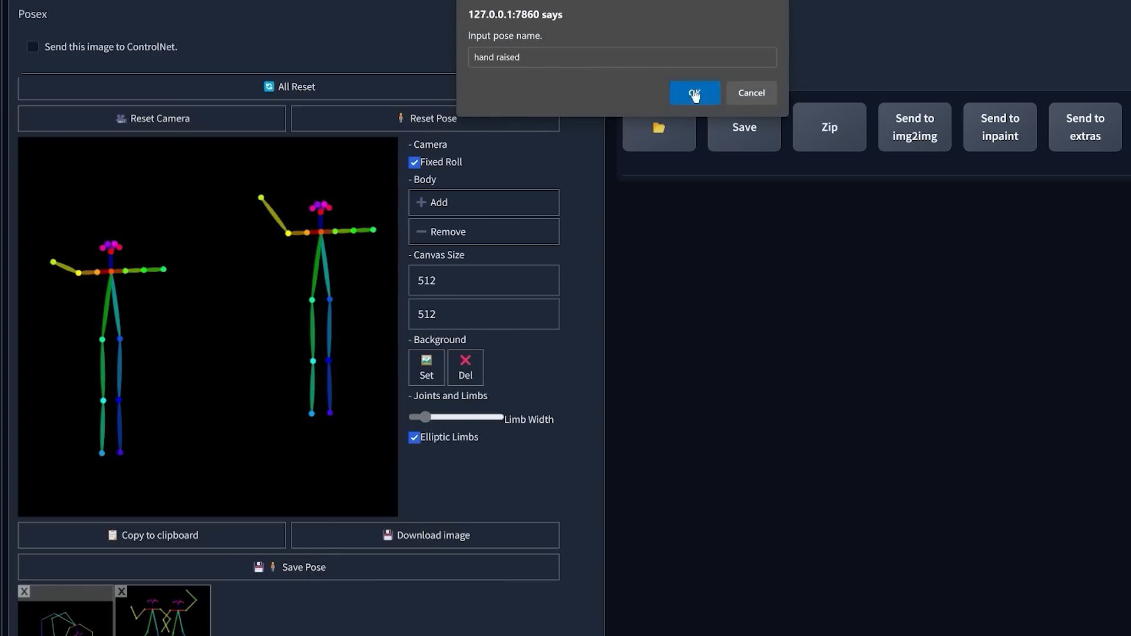
click(693, 92)
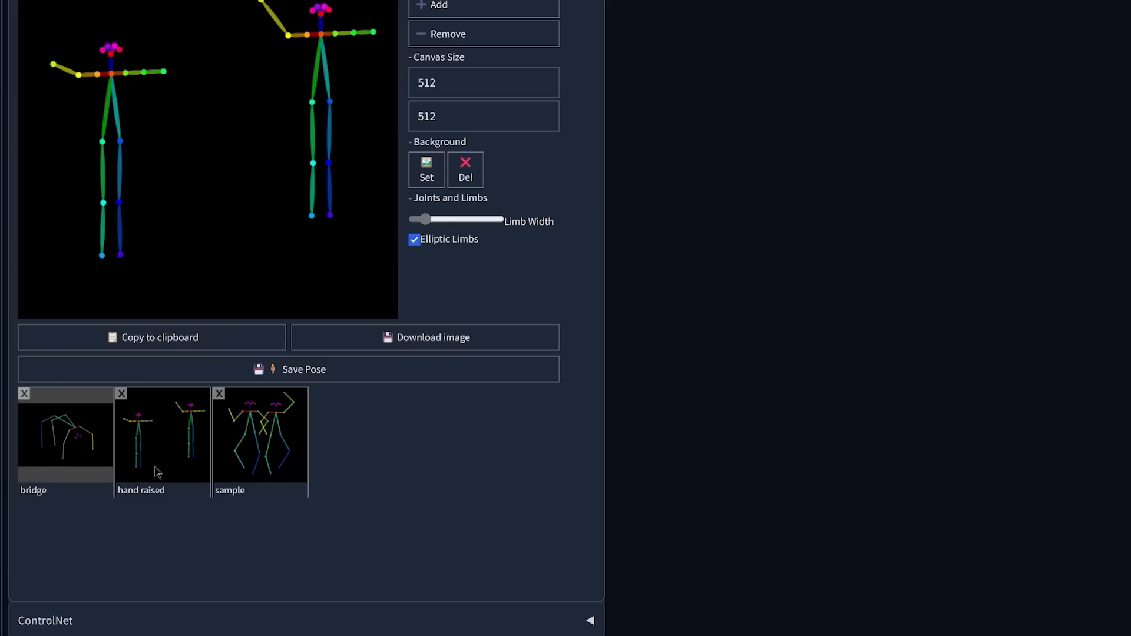
mouse_move(142, 450)
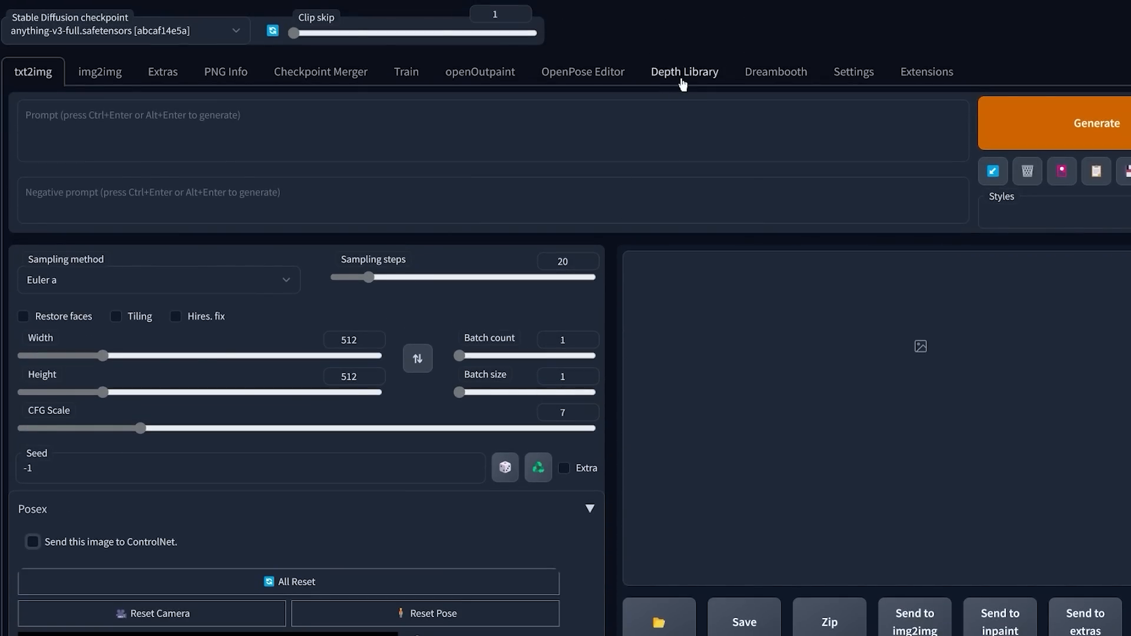
In the Depth Library, load the skeleton pose as background and add the open-palm hand map.
click(684, 72)
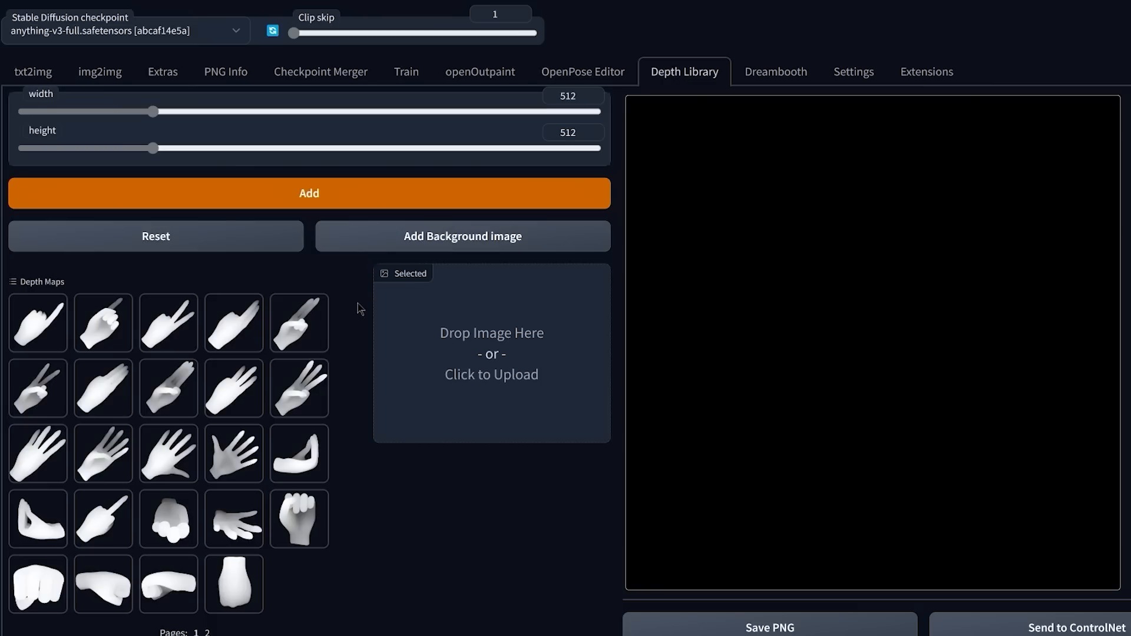
mouse_move(360, 298)
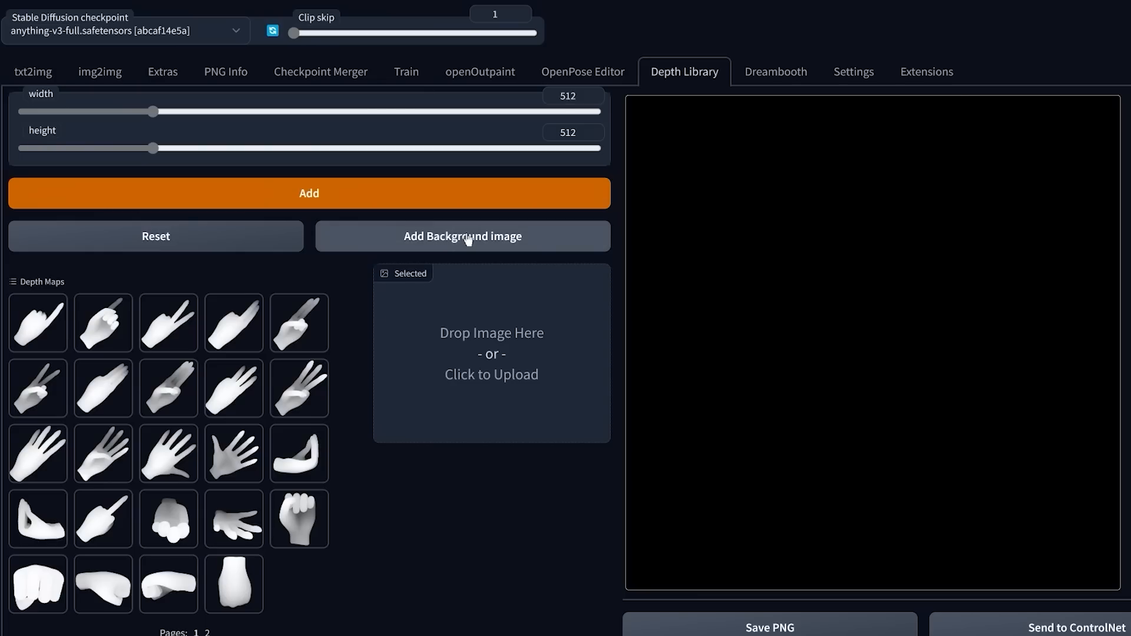
click(462, 236)
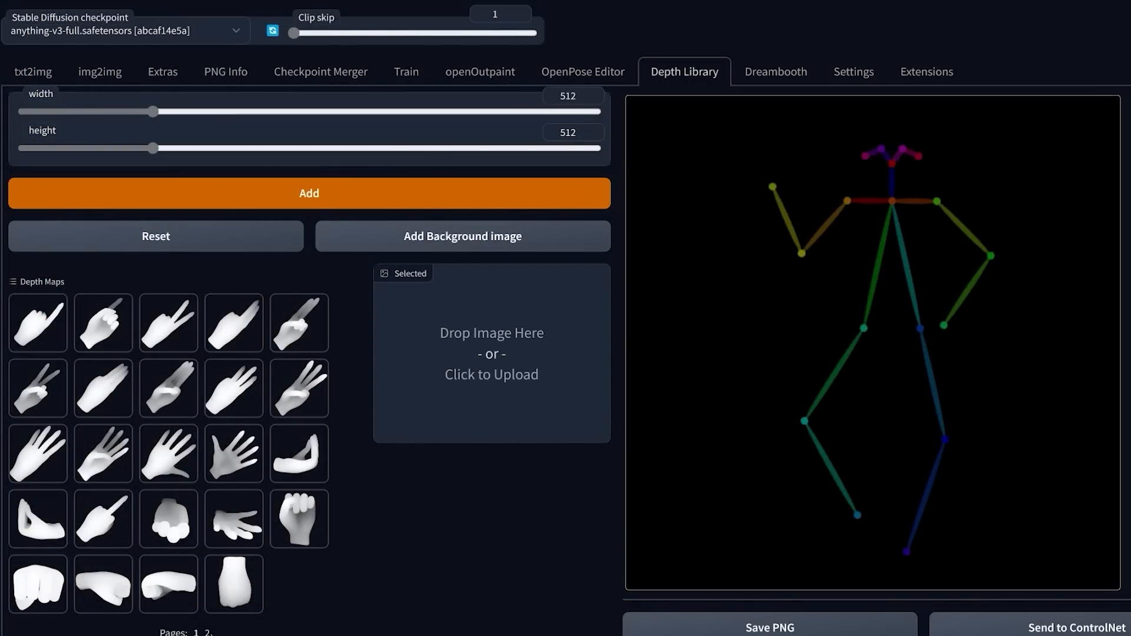
click(206, 437)
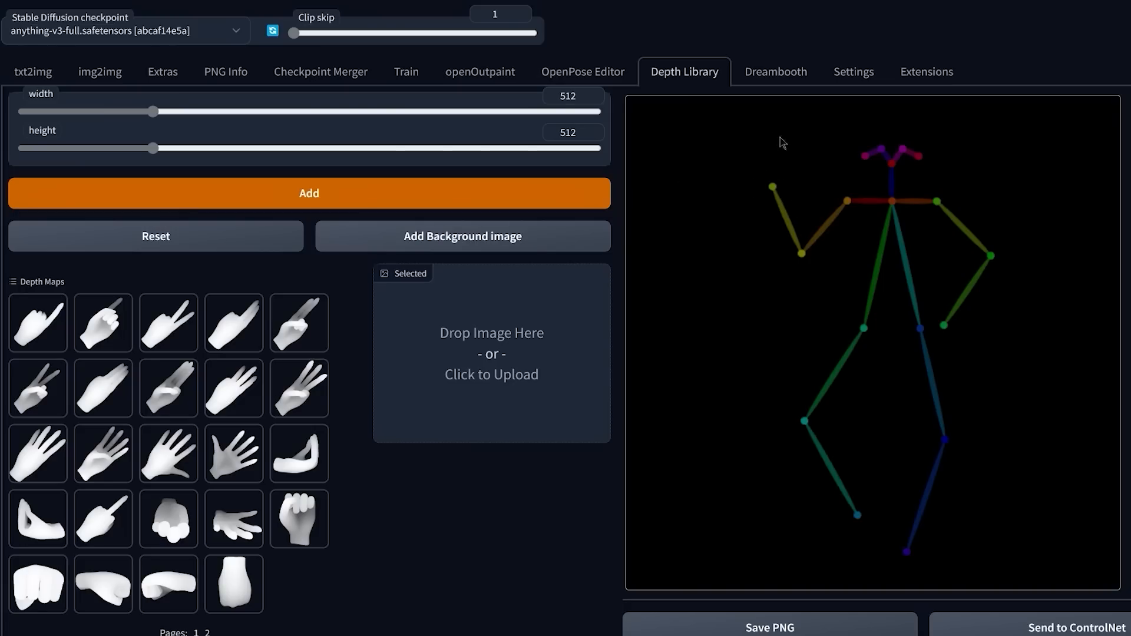
click(233, 452)
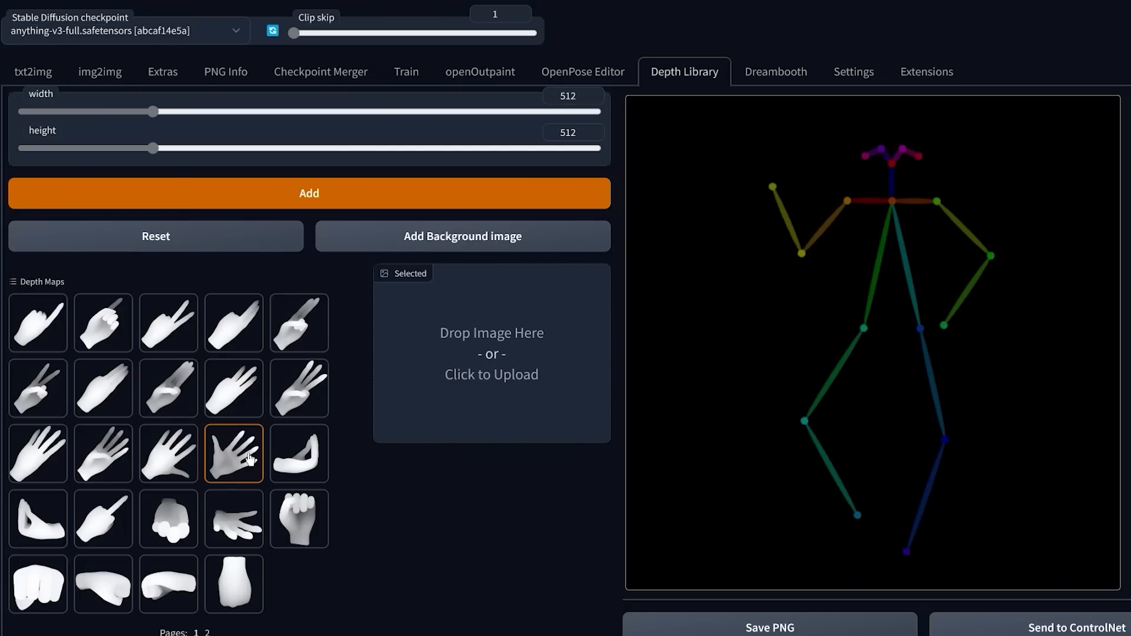
click(233, 453)
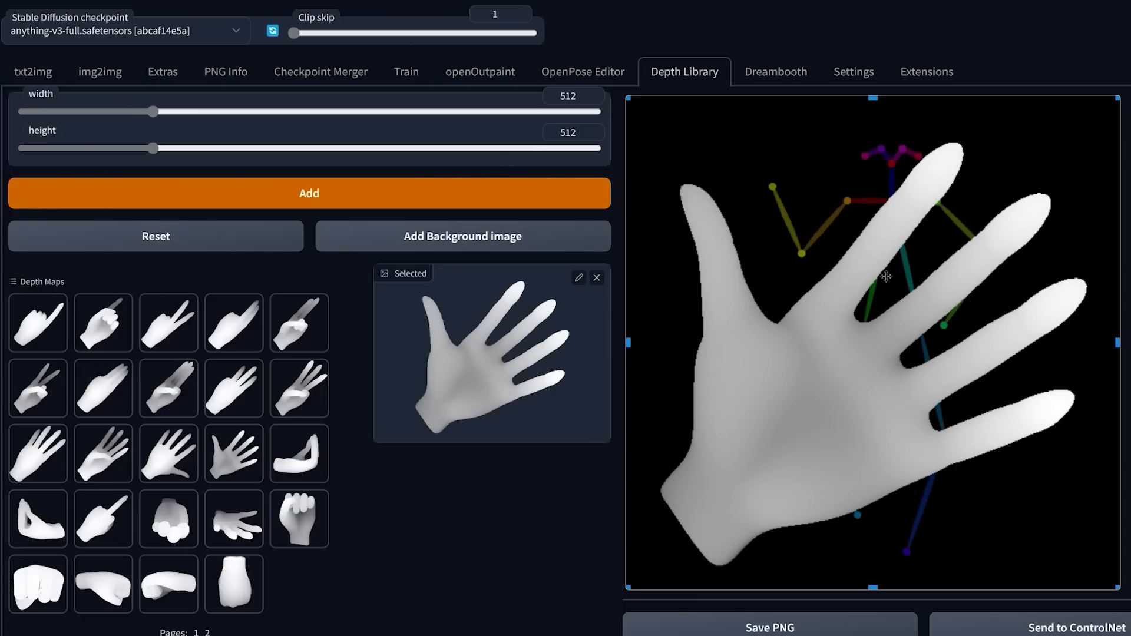
mouse_move(1120, 99)
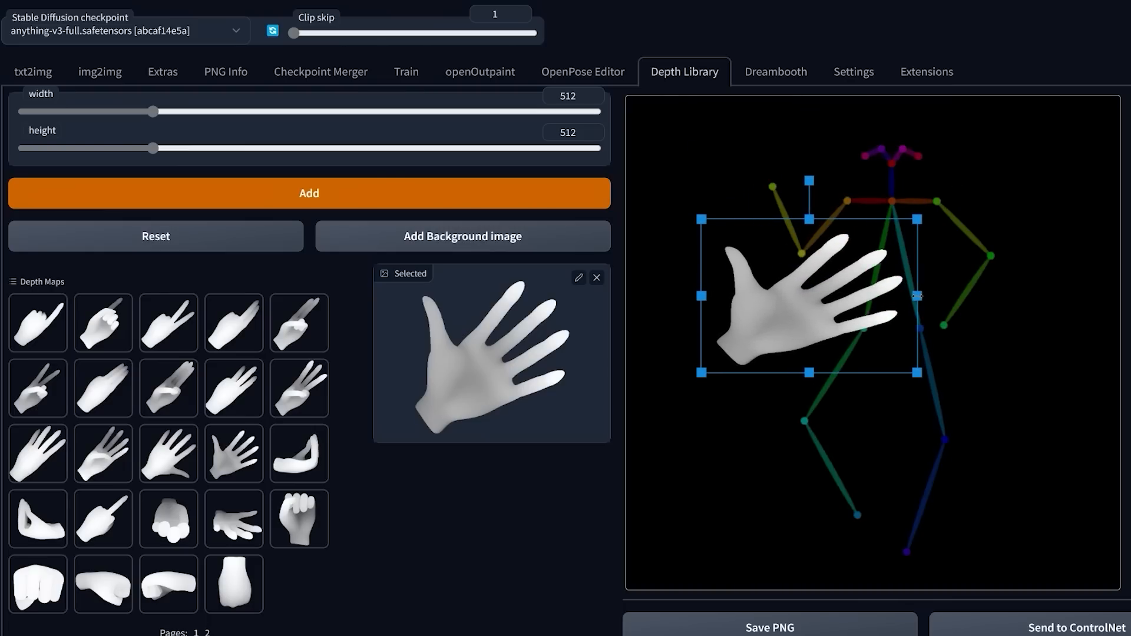
Shrink the open-palm hand and fit it at the raised wrist of the skeleton.
drag(808, 296, 874, 281)
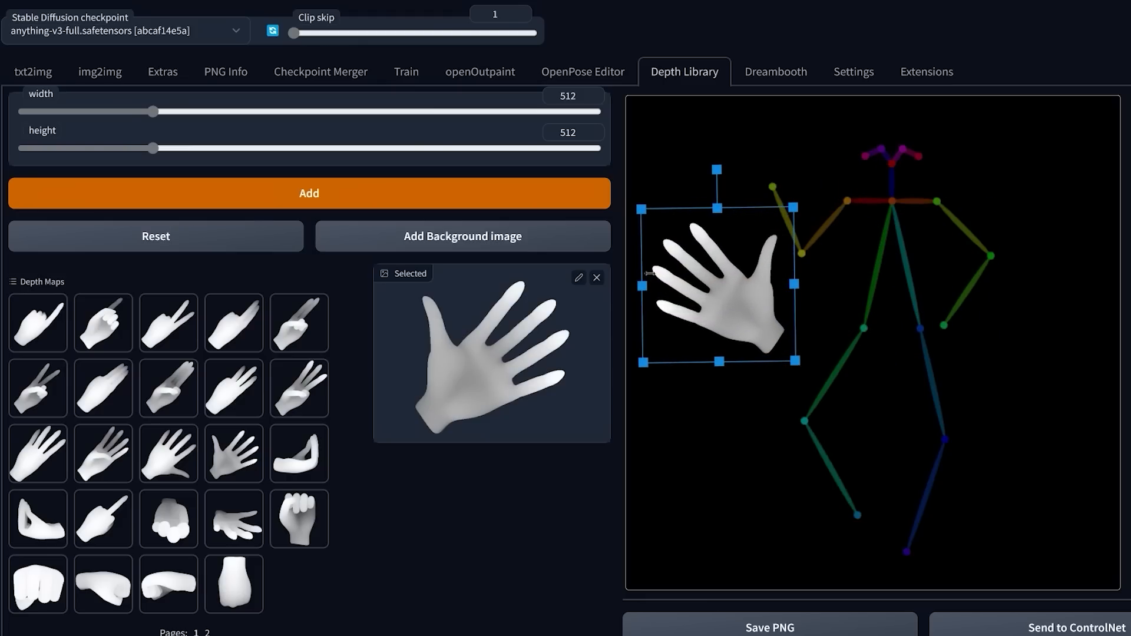
drag(717, 282, 894, 289)
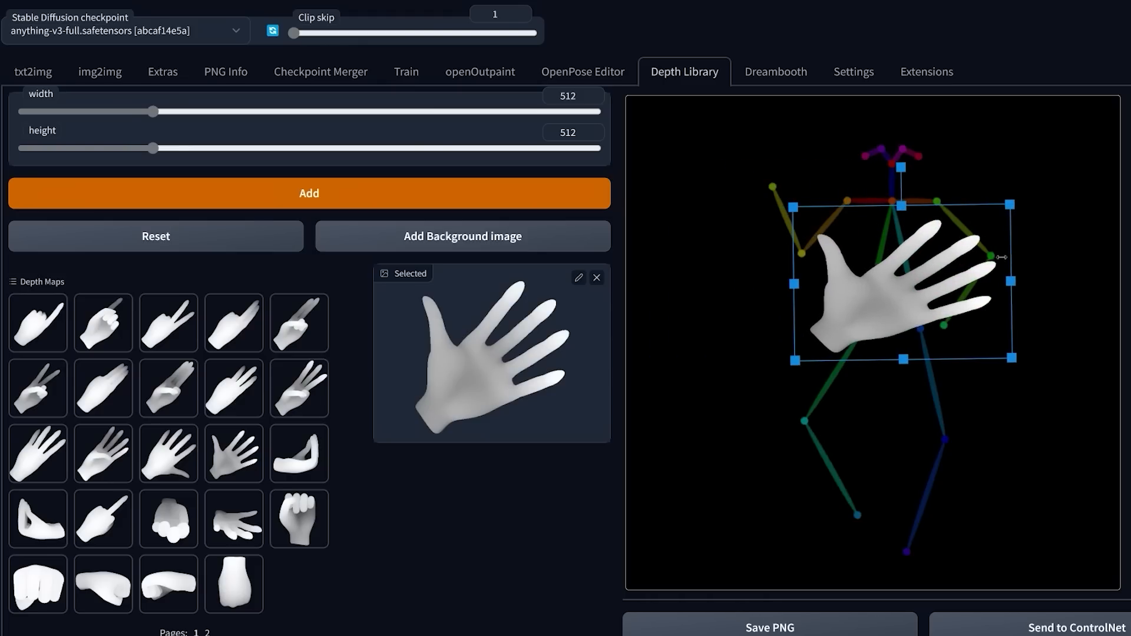
drag(901, 281, 697, 303)
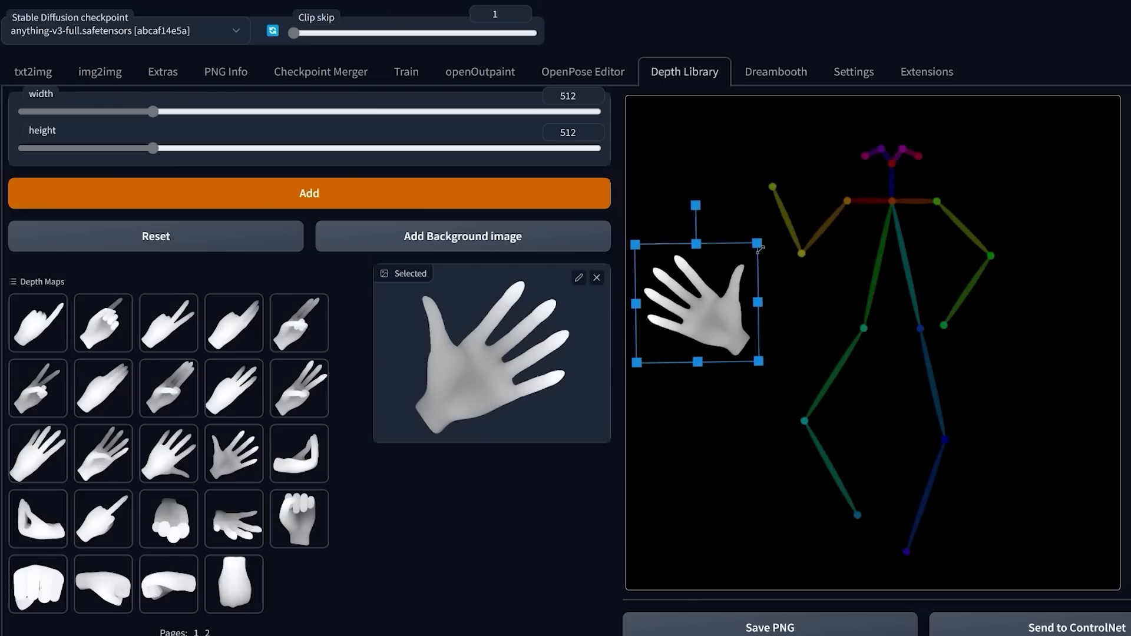
drag(697, 302, 750, 173)
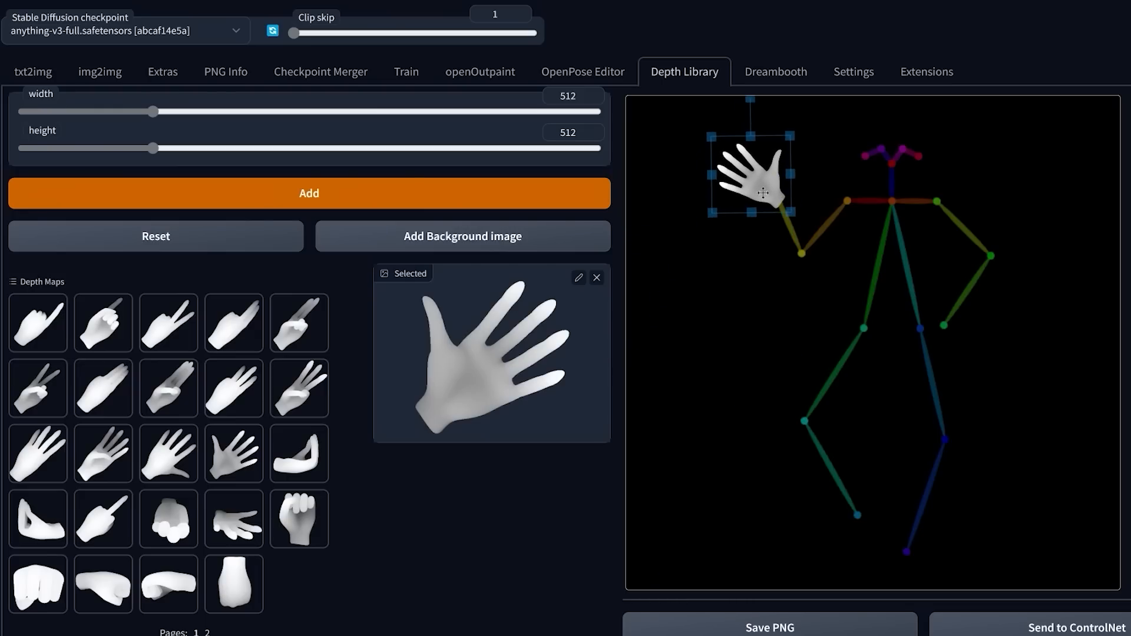
drag(753, 112, 784, 112)
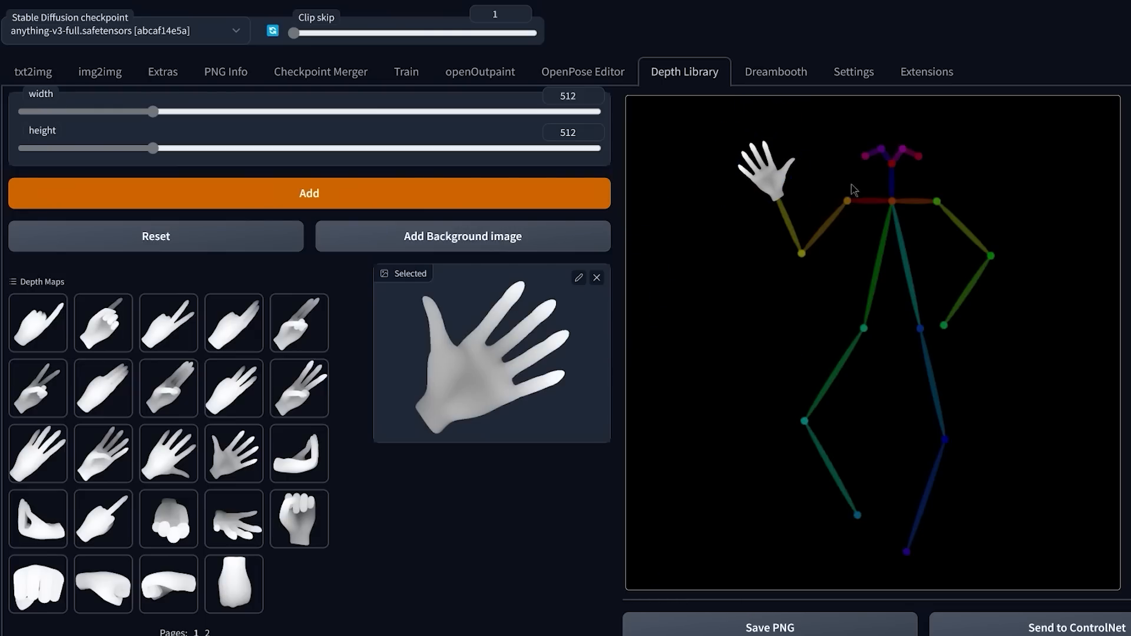
mouse_move(818, 205)
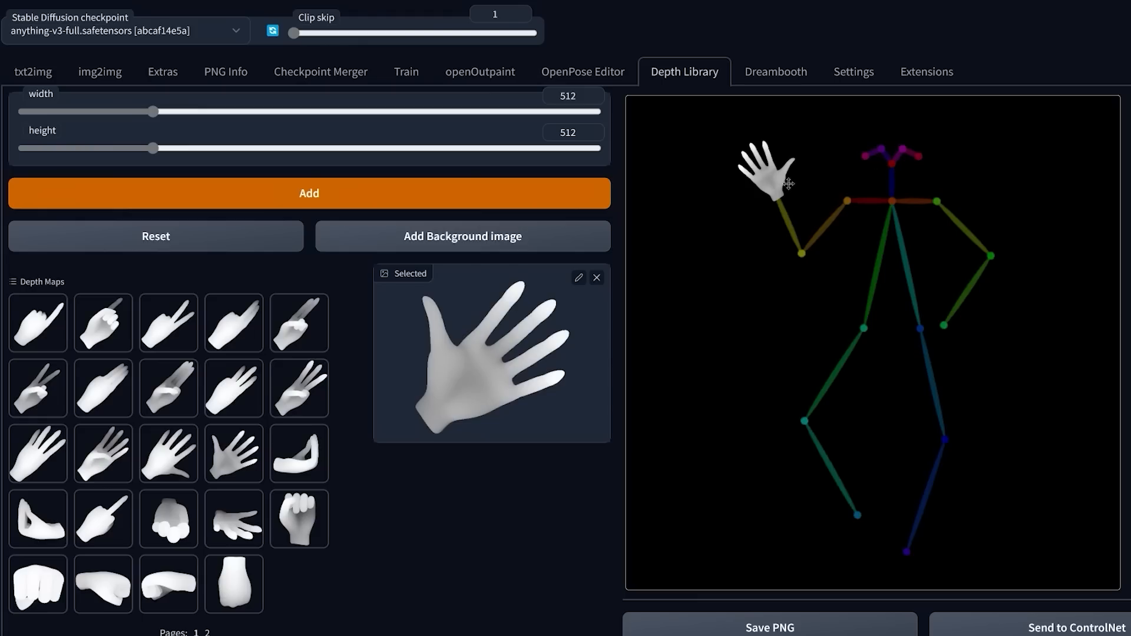
Add the two-finger hand depth map and position it on the figure's other arm.
click(168, 322)
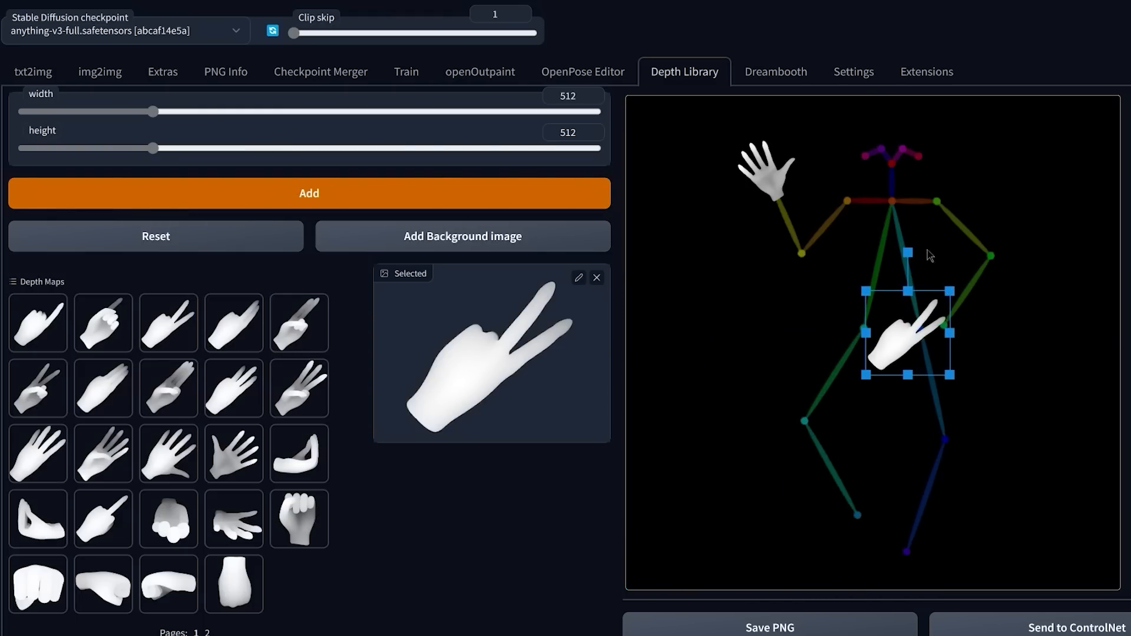
drag(908, 333, 935, 339)
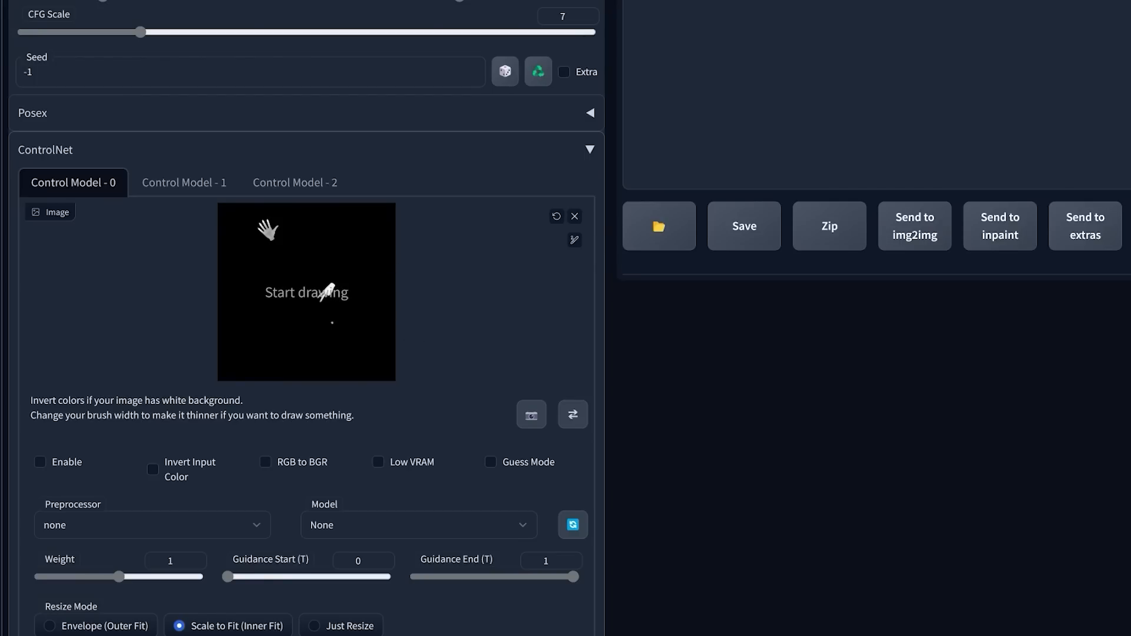
mouse_move(453, 260)
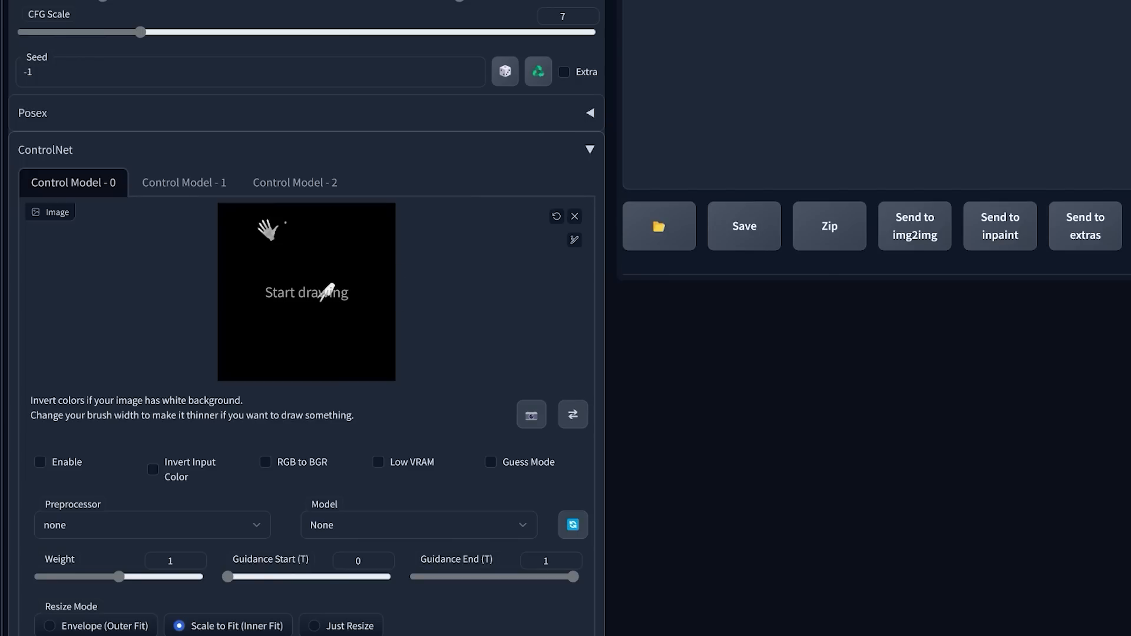
Enable ControlNet Control Model 0 holding the hand depth map and generate the waving character.
click(184, 181)
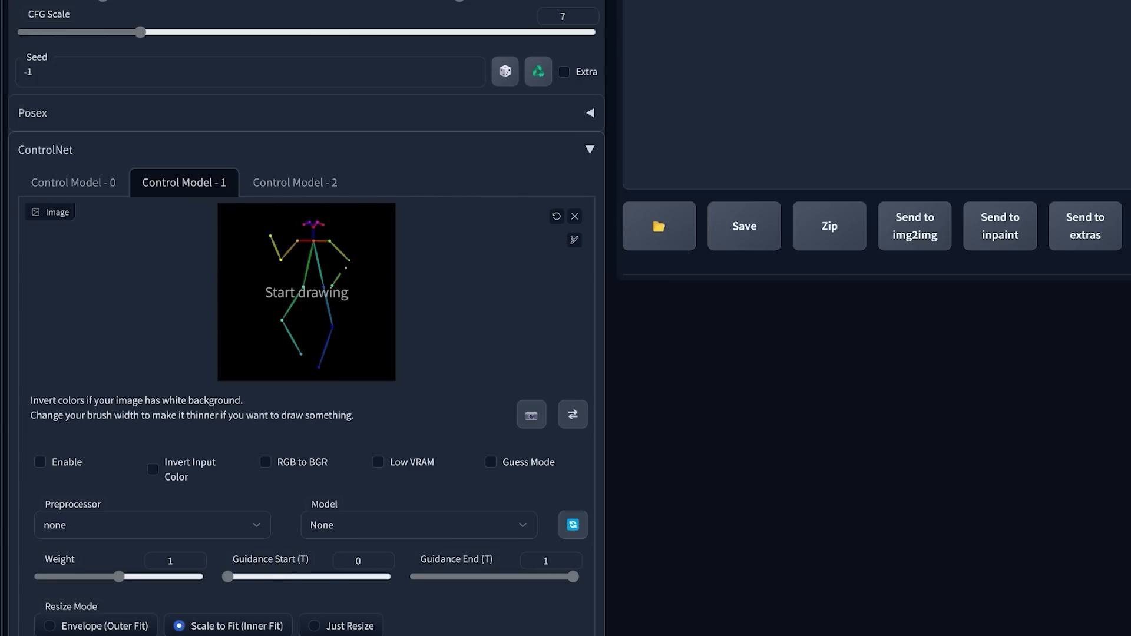
click(73, 181)
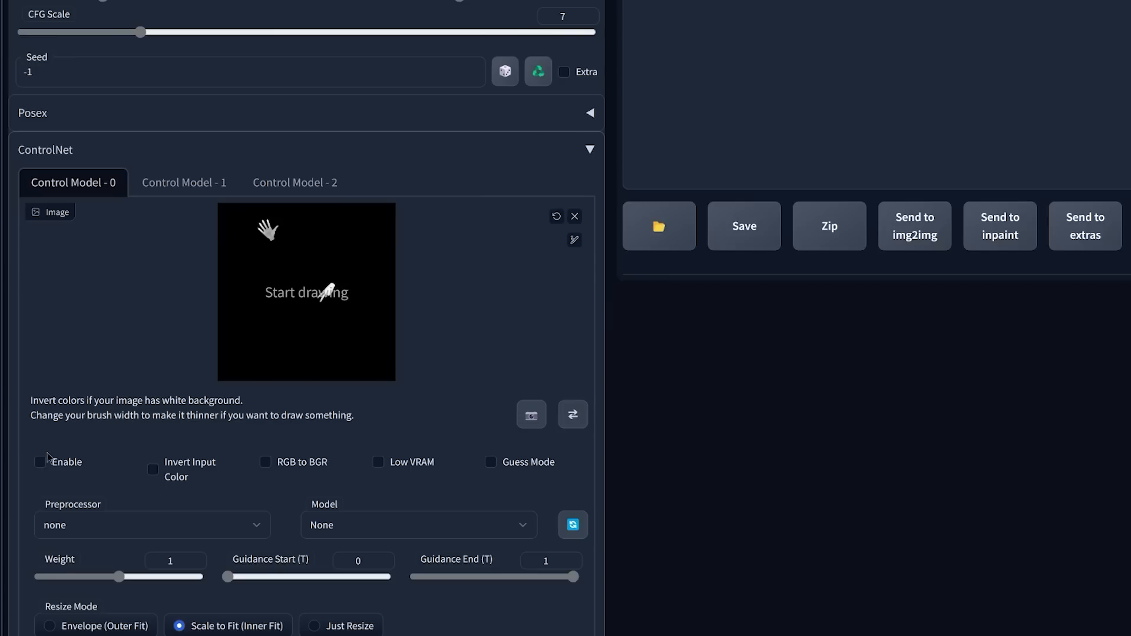
click(40, 462)
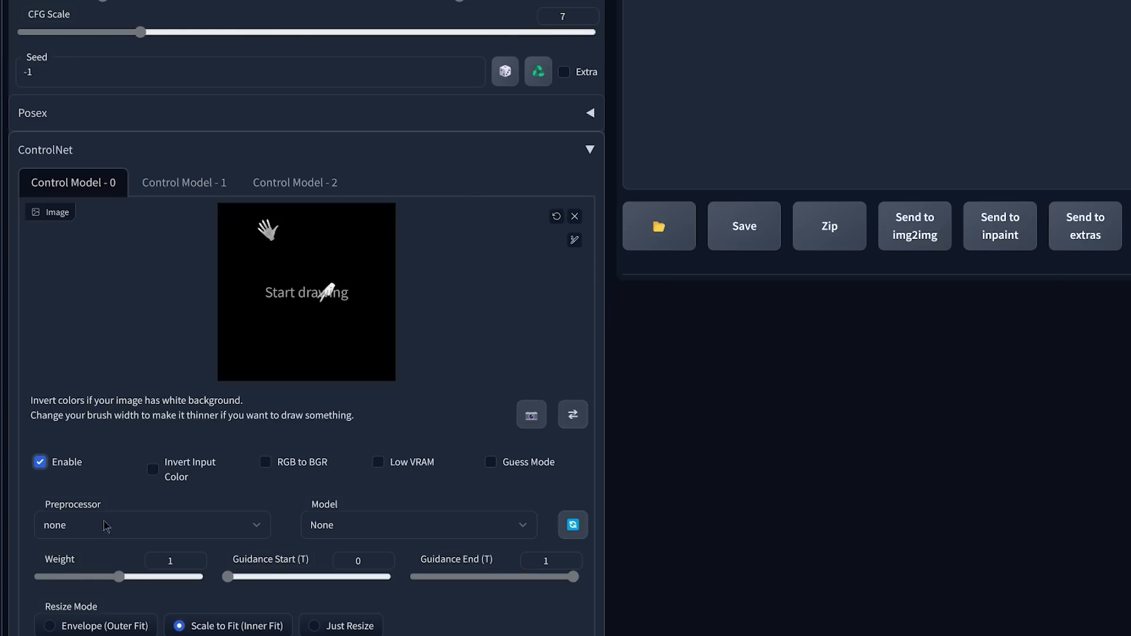
click(417, 525)
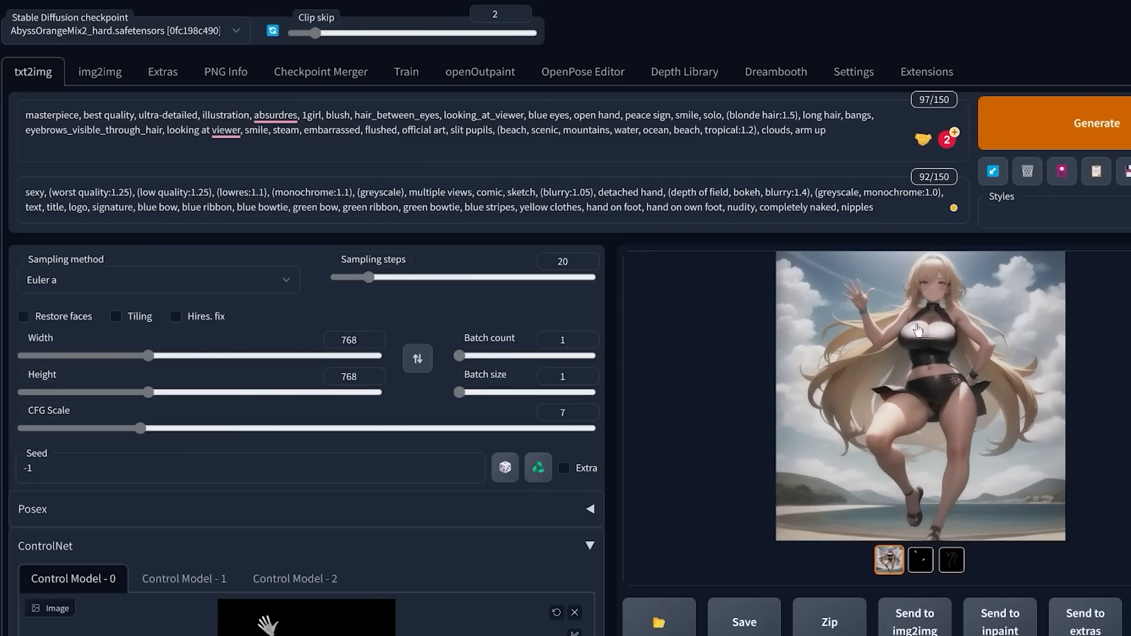
click(951, 561)
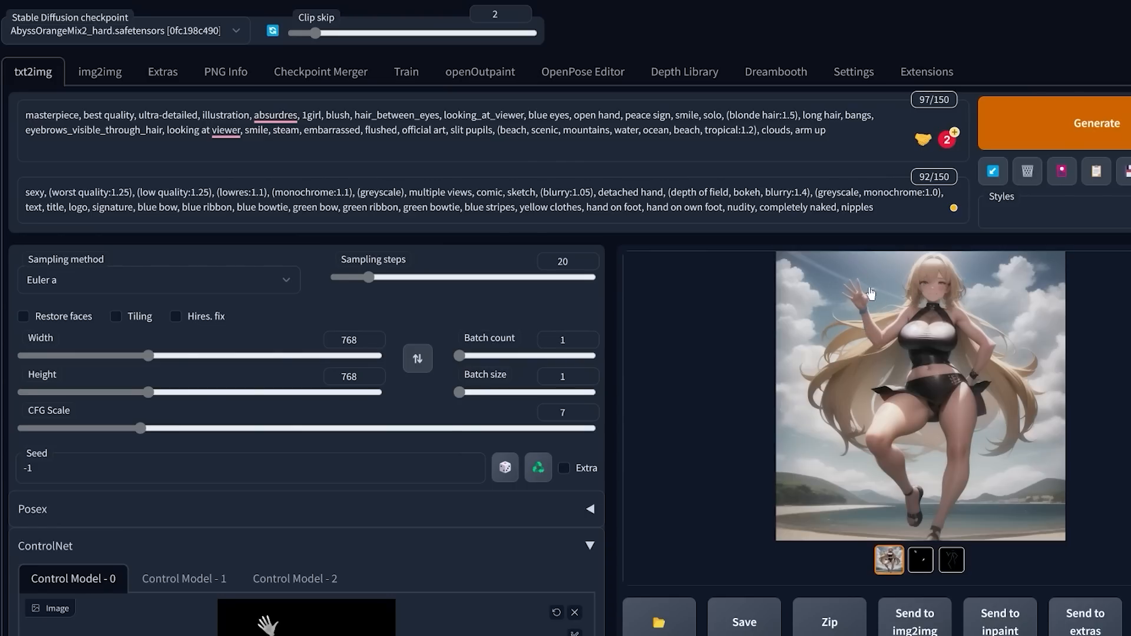
click(920, 561)
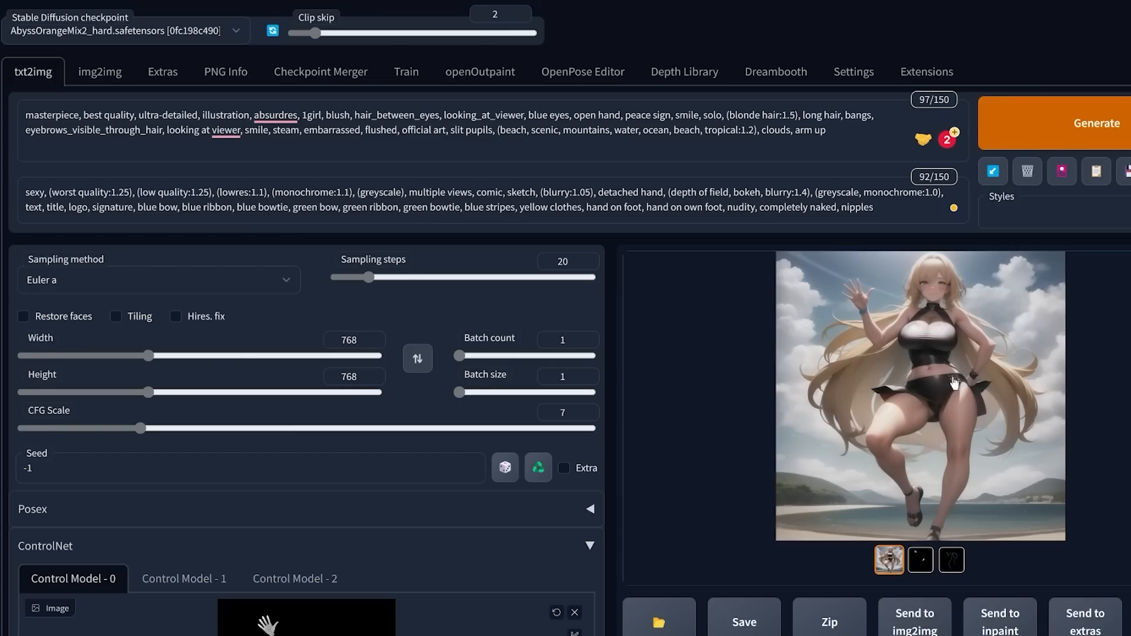
click(682, 72)
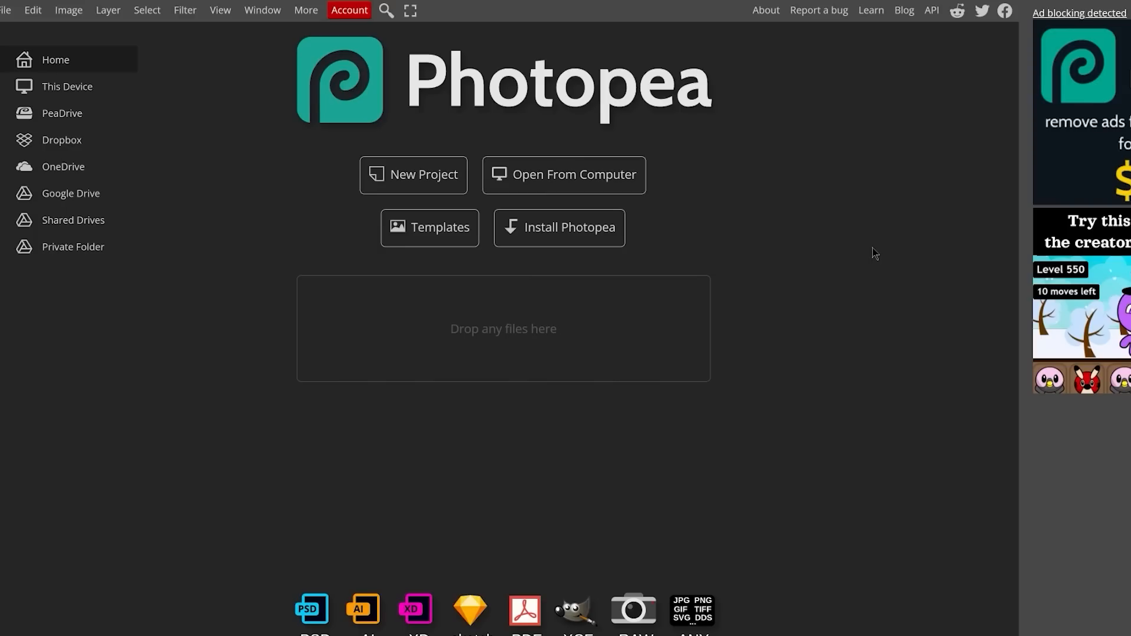
mouse_move(747, 262)
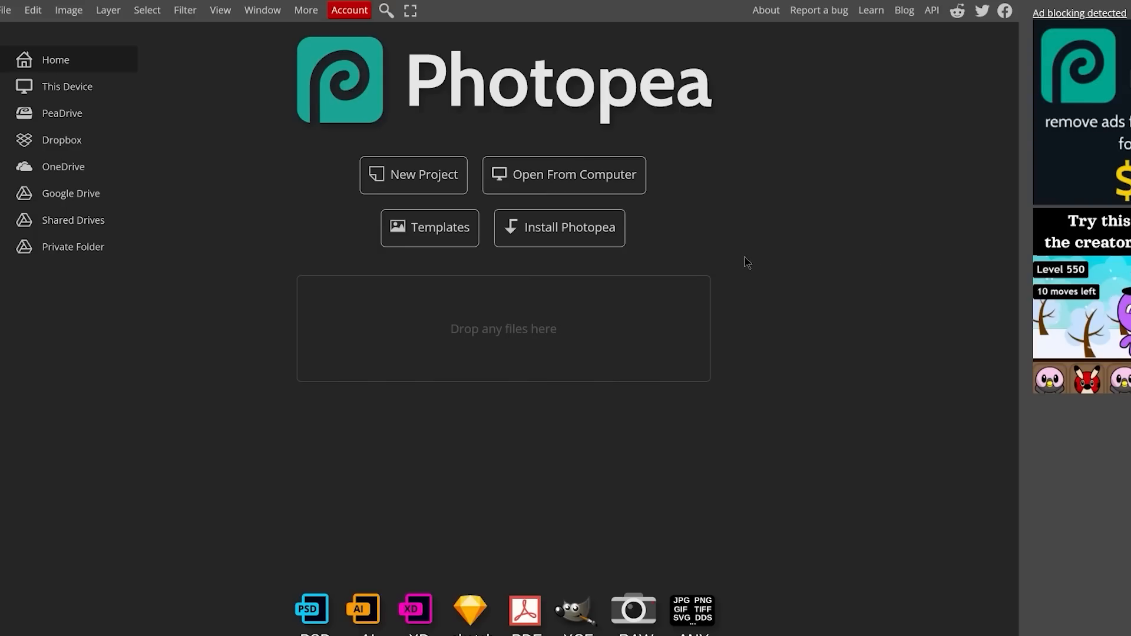
Open handoknew.psd, Magic-Wand-select its black background and delete it to transparency.
click(564, 174)
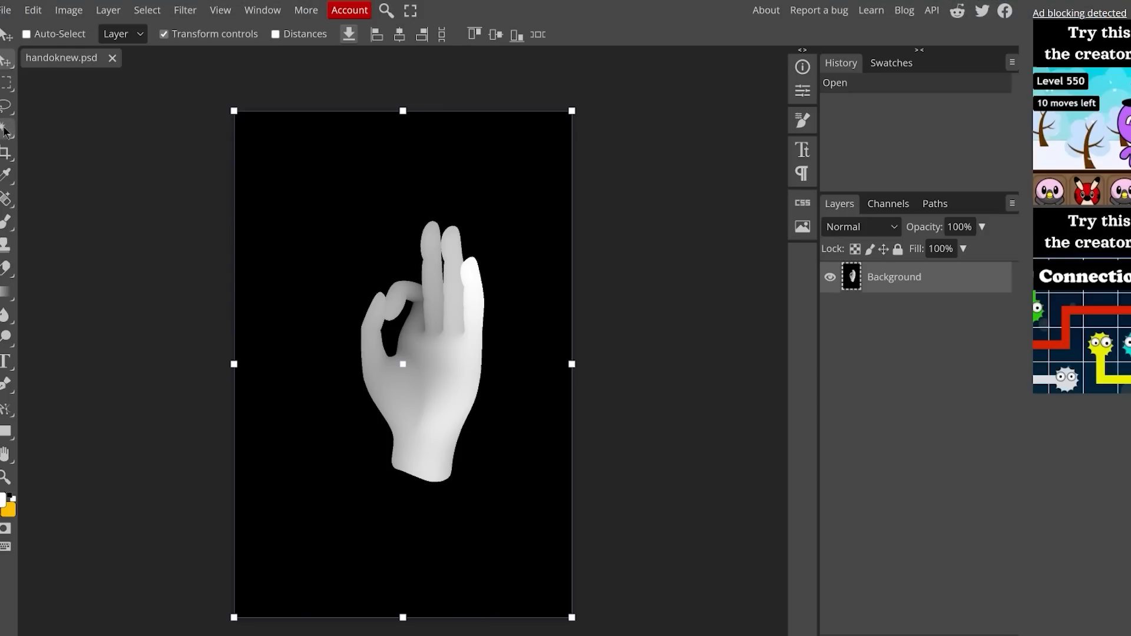
click(409, 190)
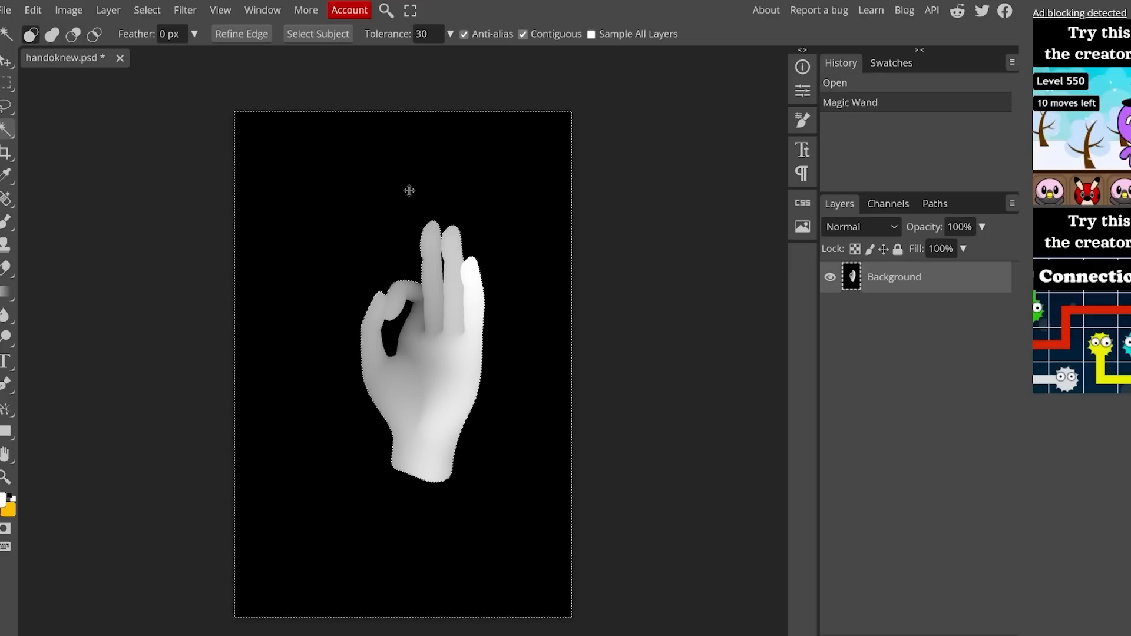
mouse_move(405, 331)
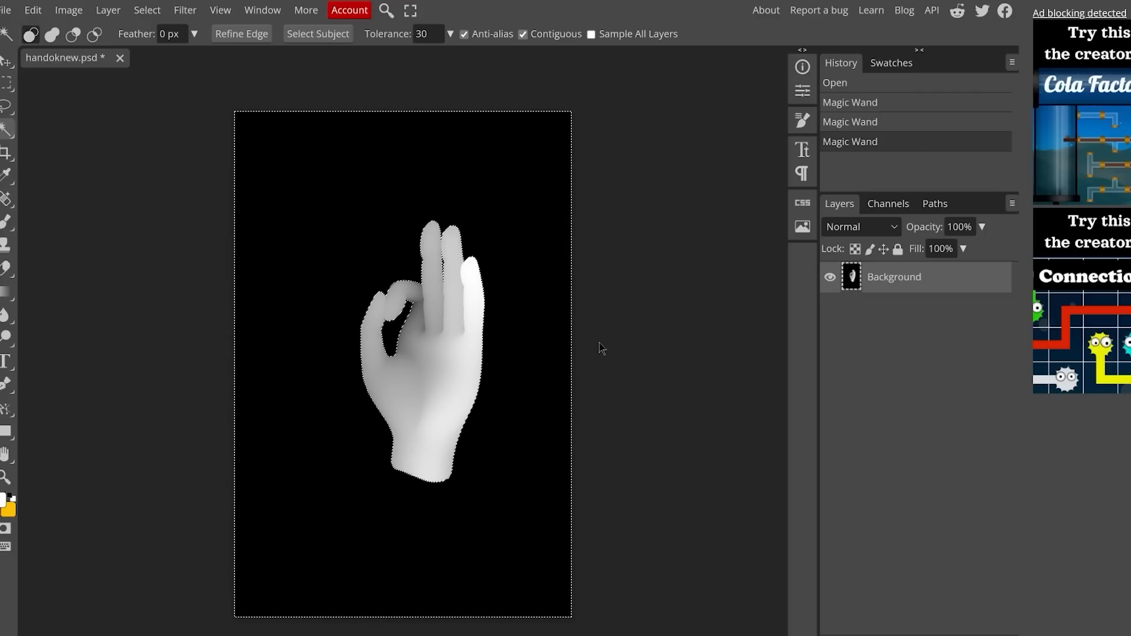
key(Delete)
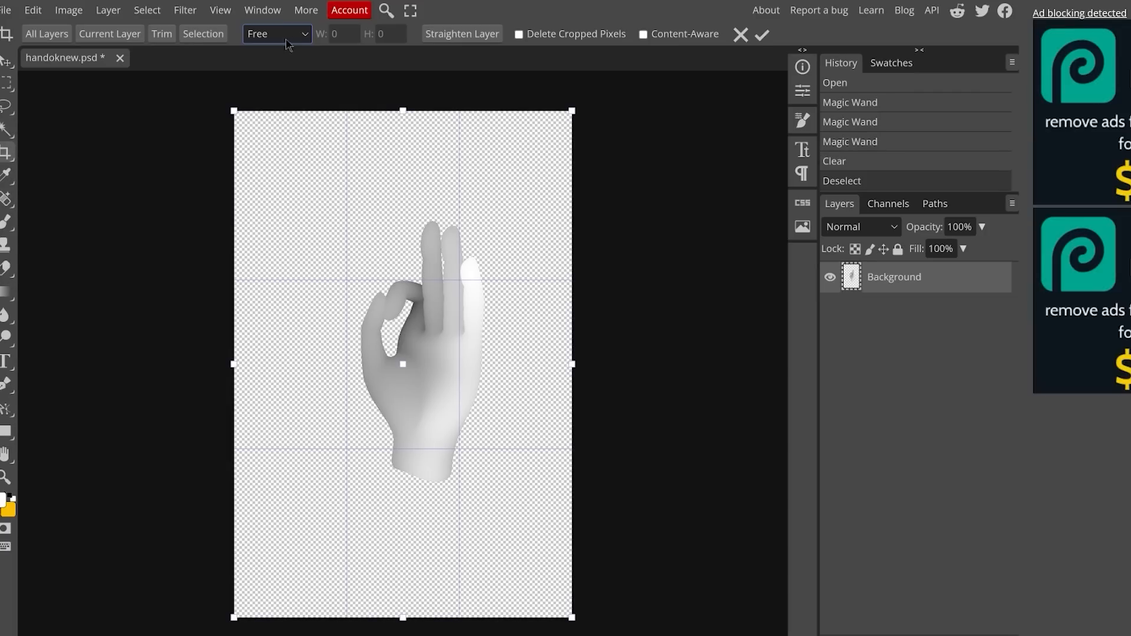
Crop the hand to a 1:1 square and export it as a 900×900 PNG.
click(277, 33)
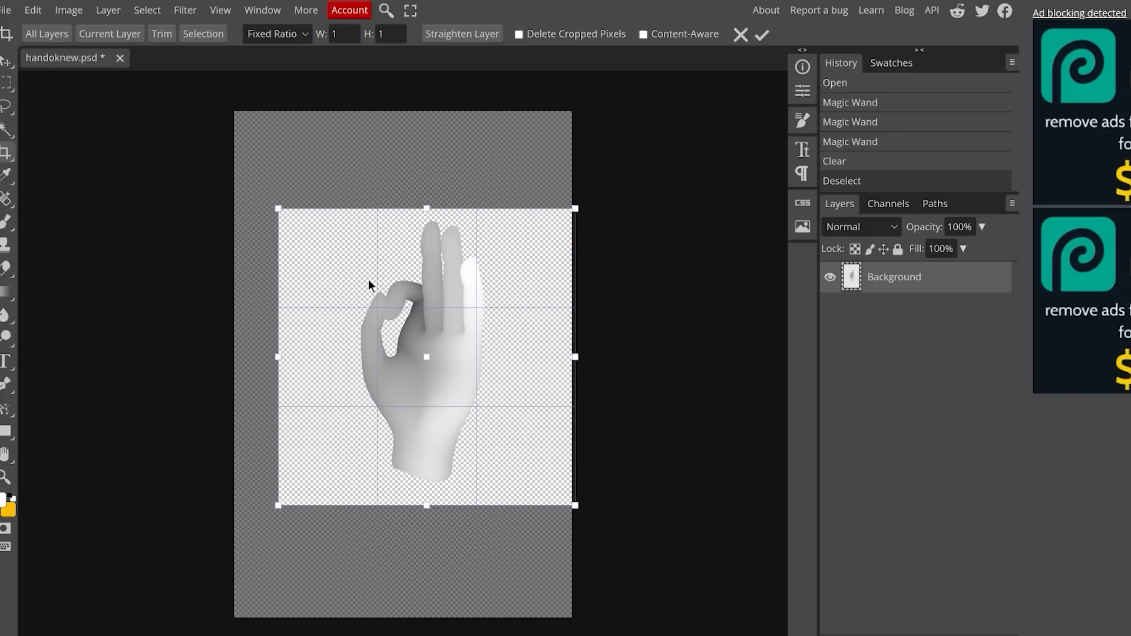
click(761, 34)
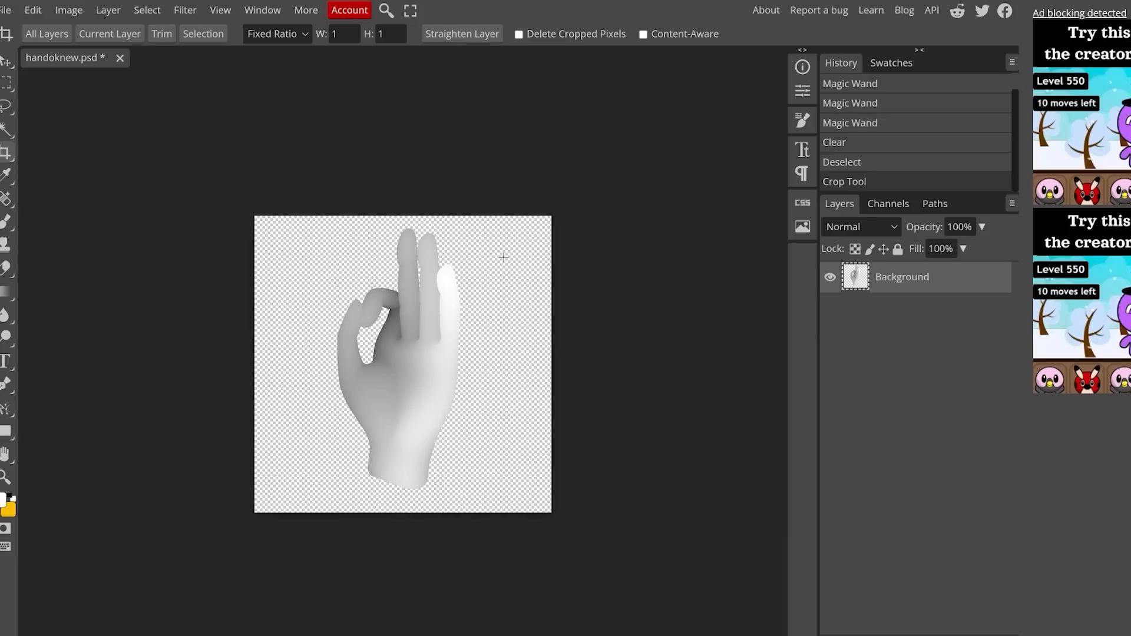
click(7, 10)
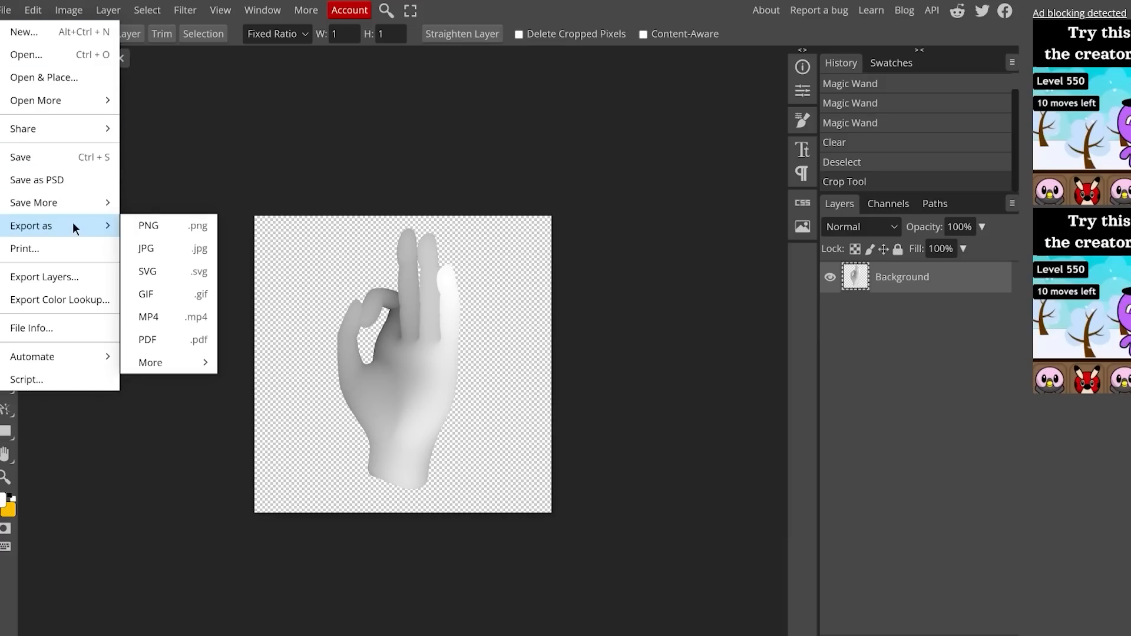
click(148, 225)
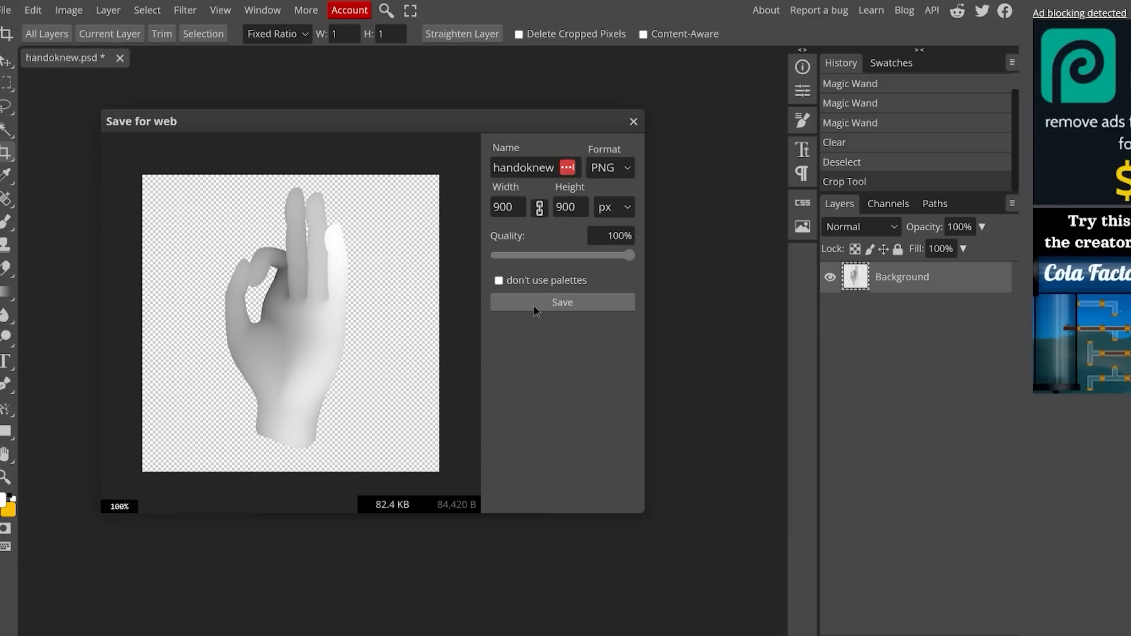
click(561, 302)
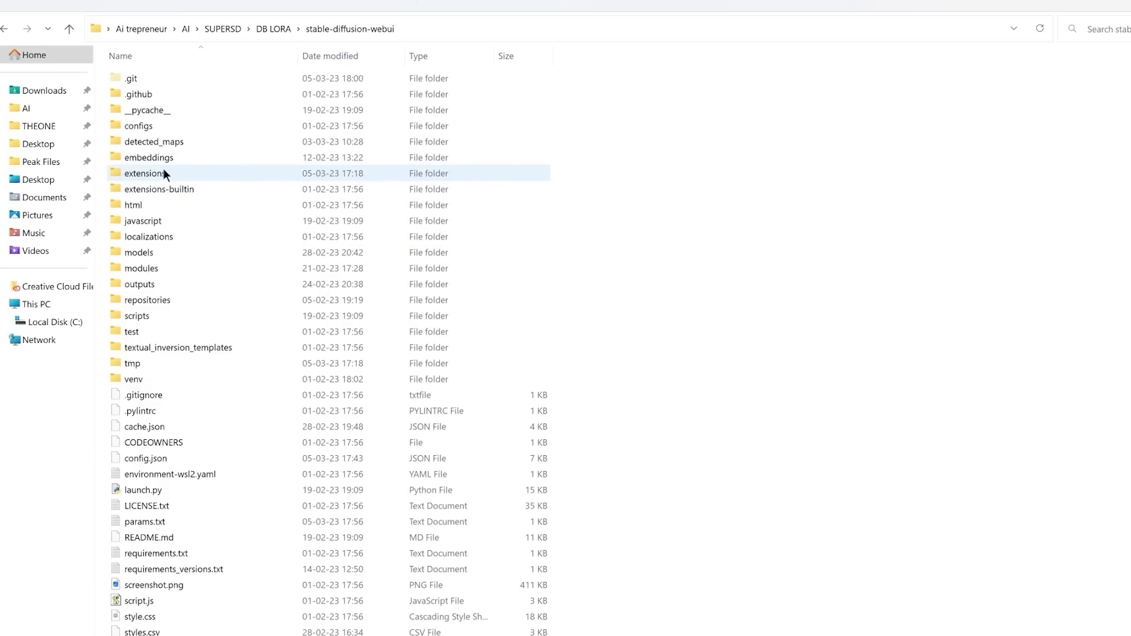
Navigate into the extensions folder and then into sd-webui-depth-lib.
double_click(144, 173)
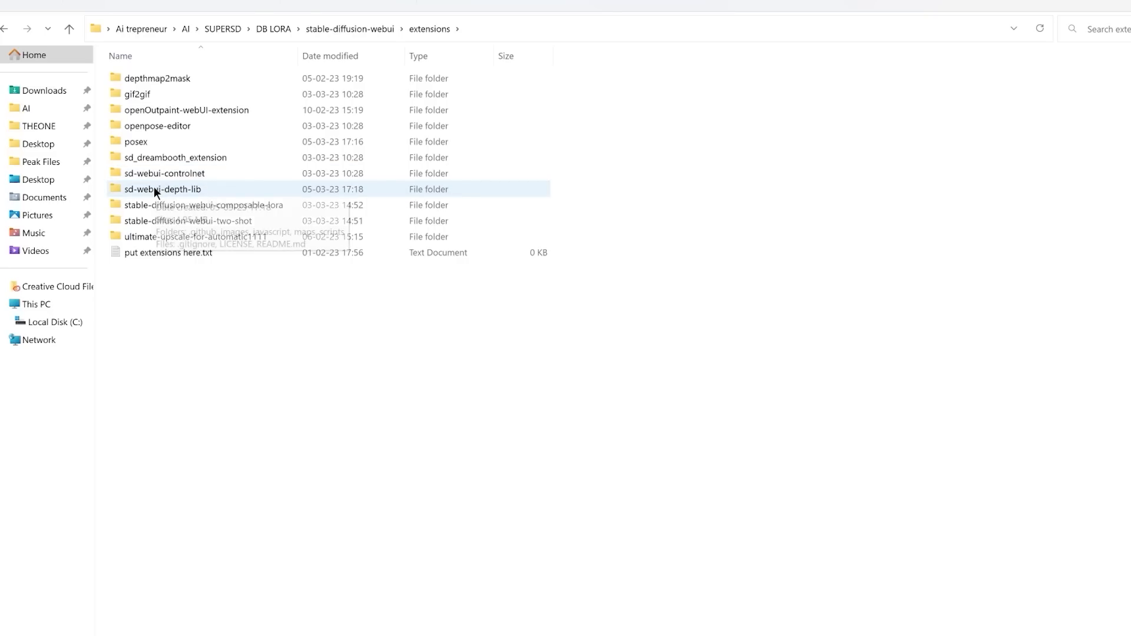
double_click(162, 188)
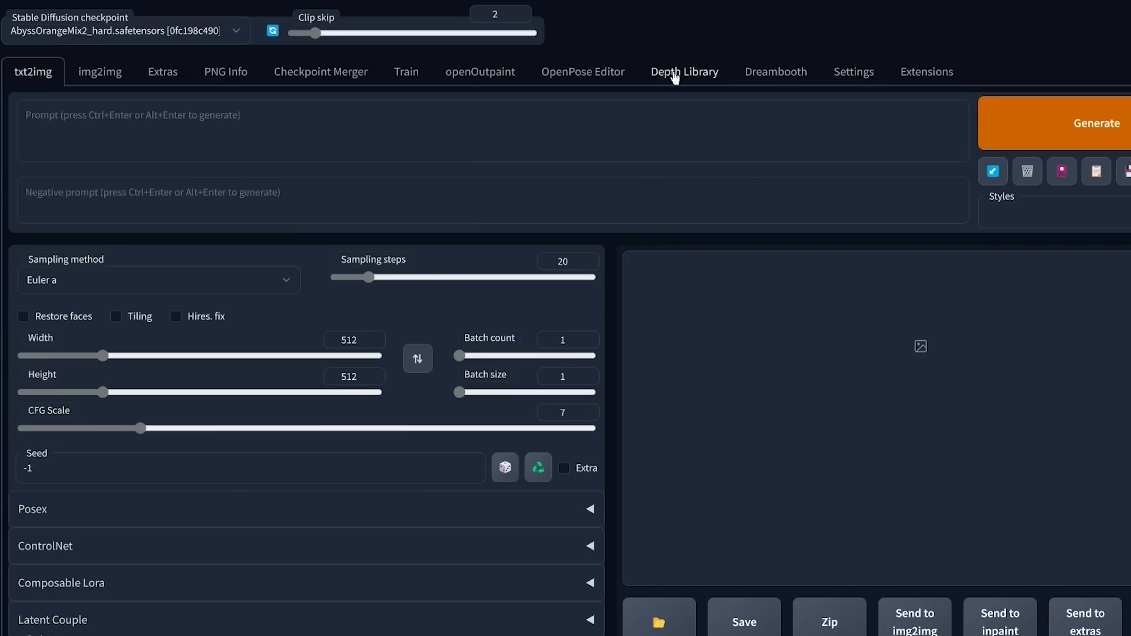
In the Depth Library, select the new OK-sign hand map and add it to the canvas.
click(684, 72)
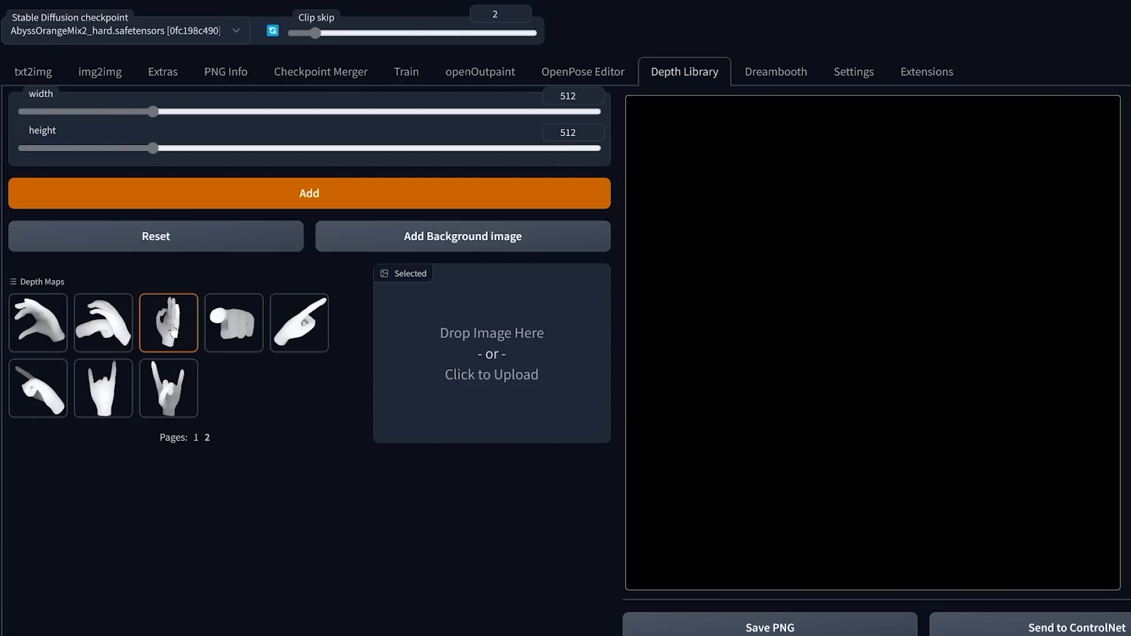
mouse_move(173, 326)
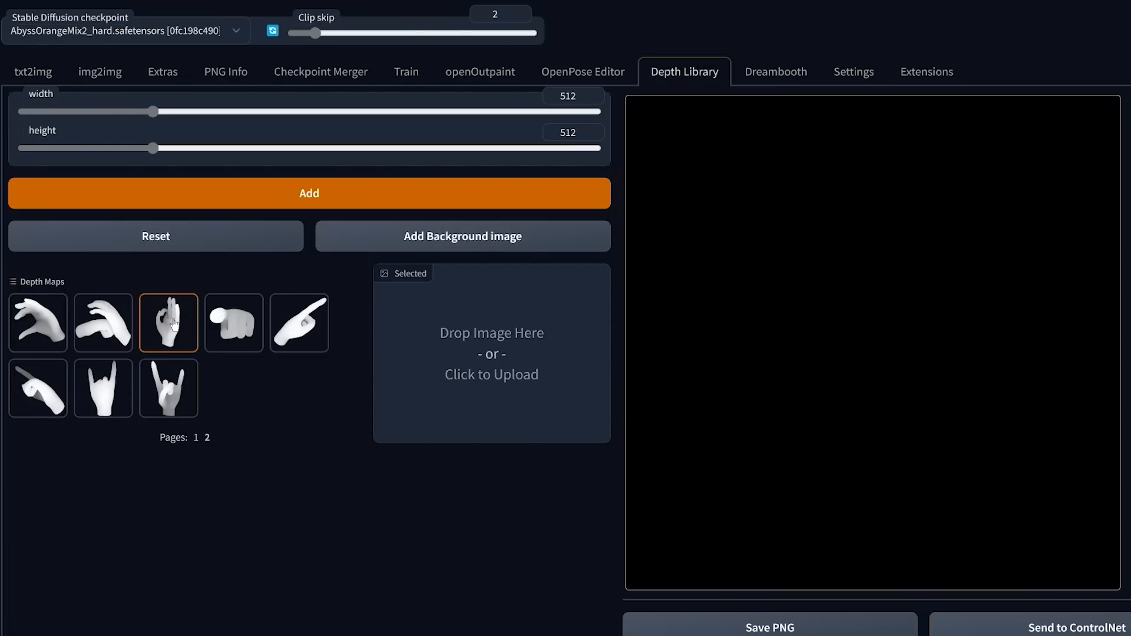
click(167, 323)
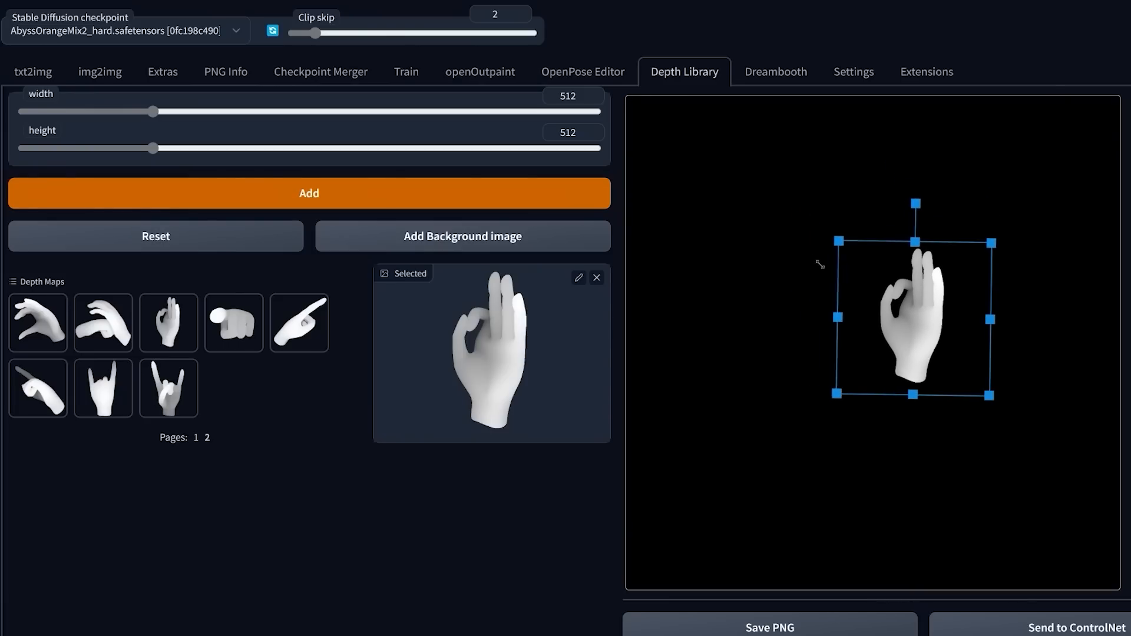